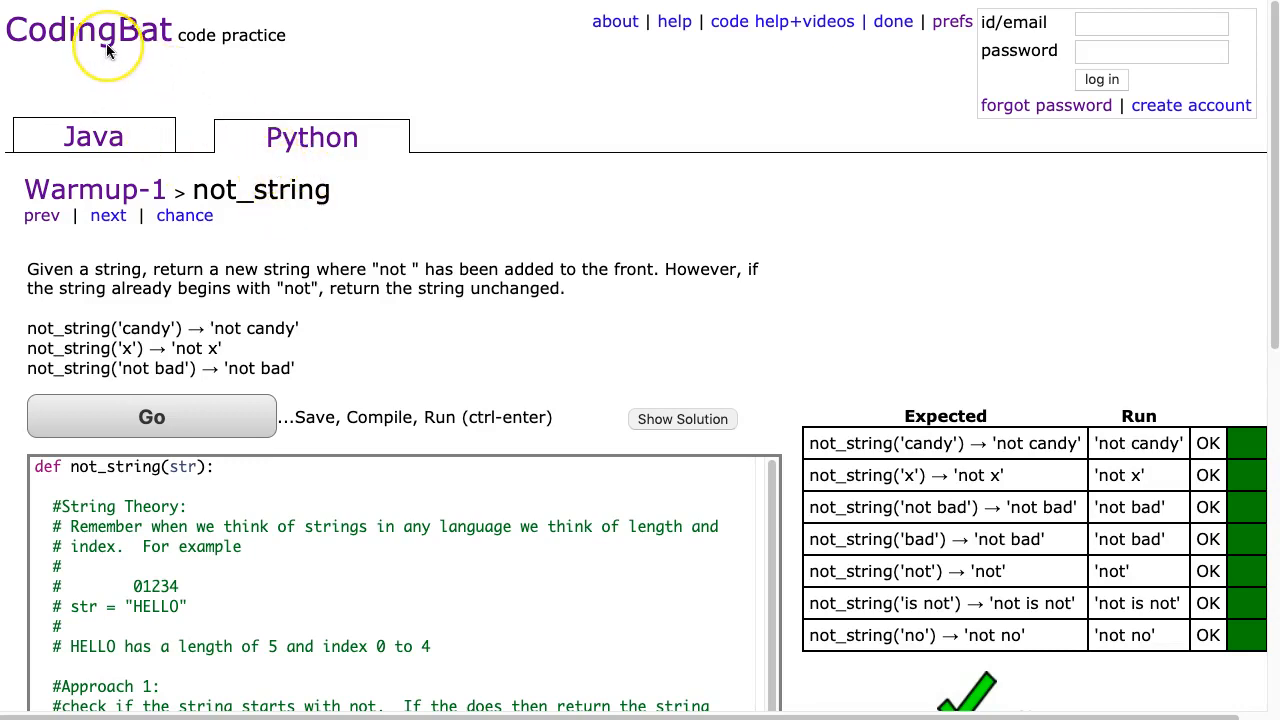
mouse_move(97, 193)
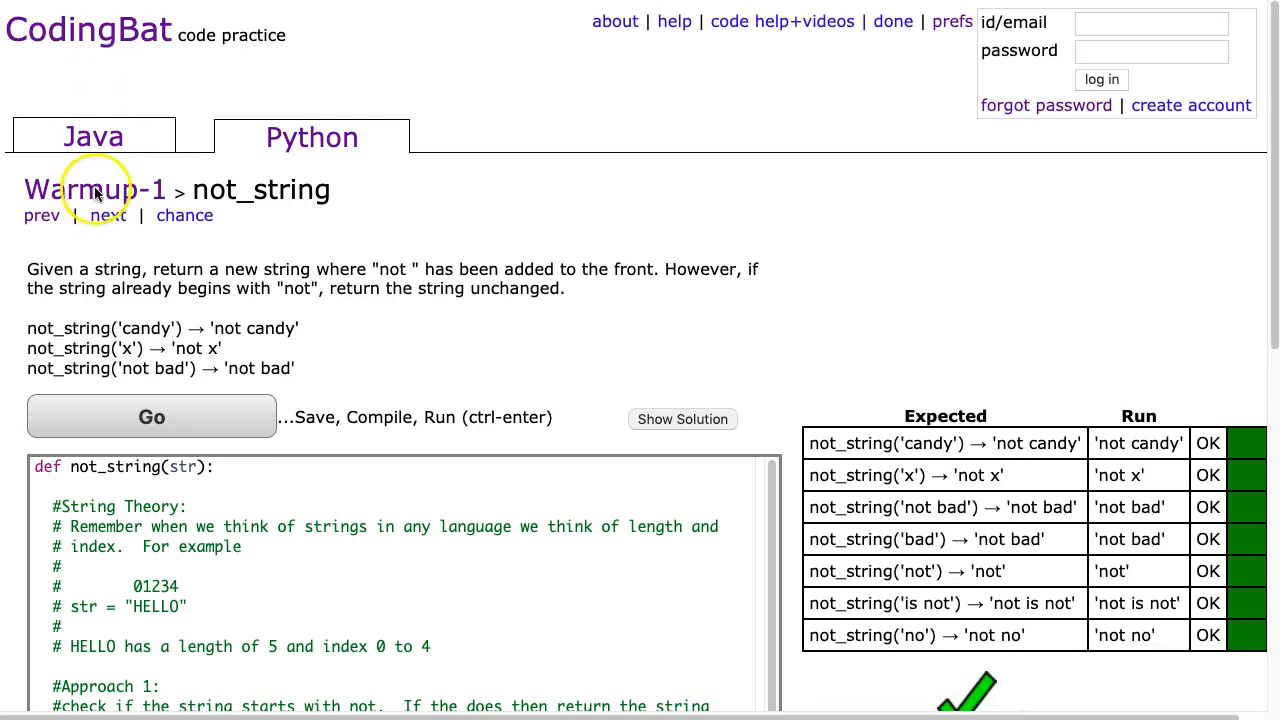
mouse_move(270, 95)
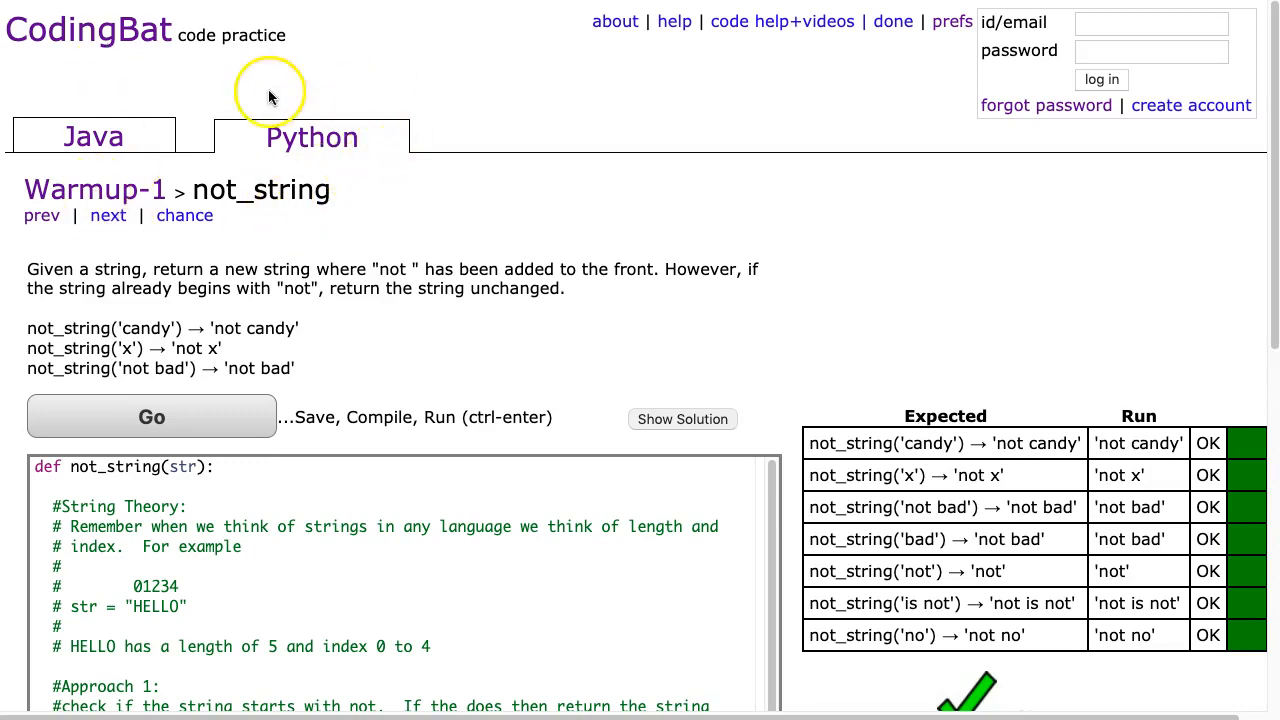
mouse_move(225, 318)
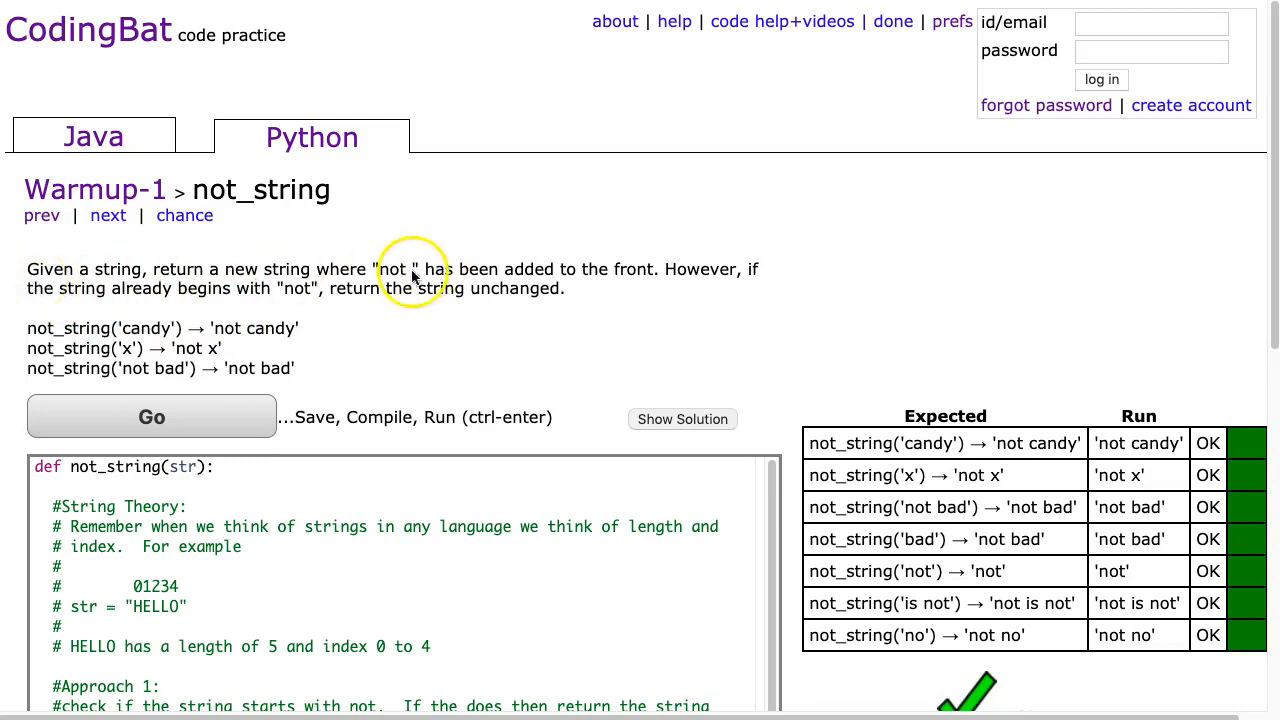
mouse_move(543, 310)
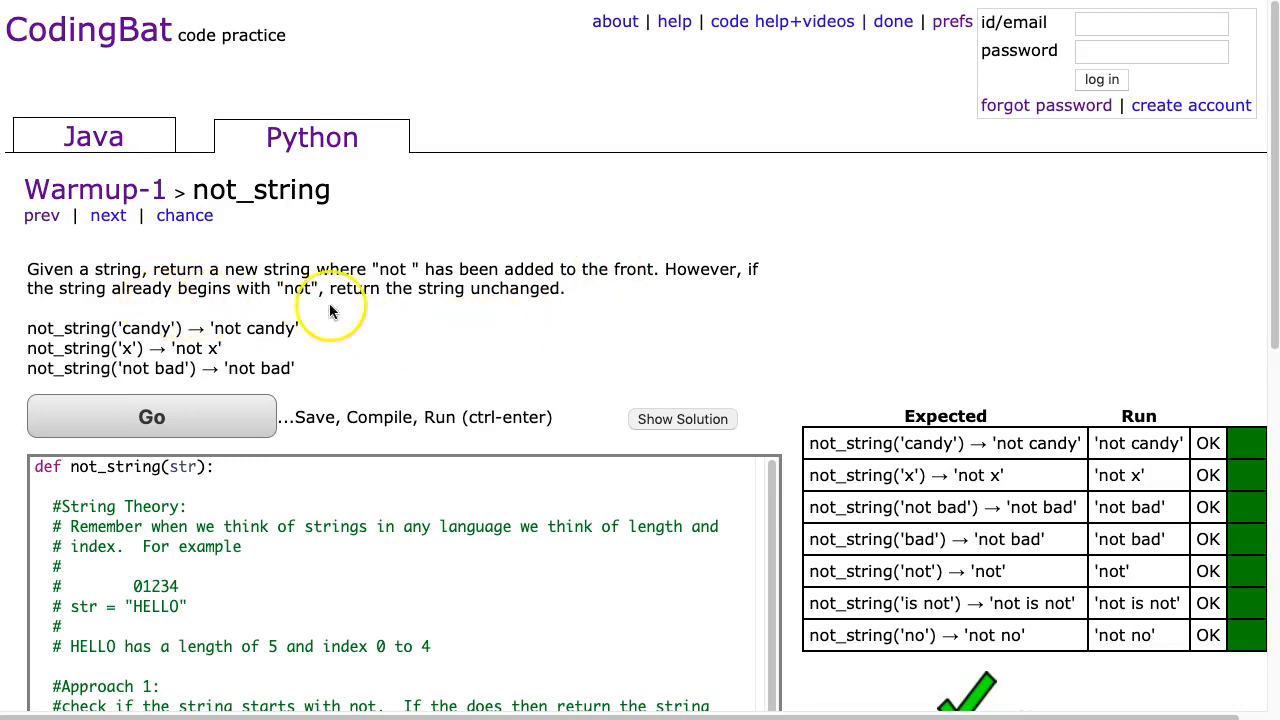
mouse_move(263, 388)
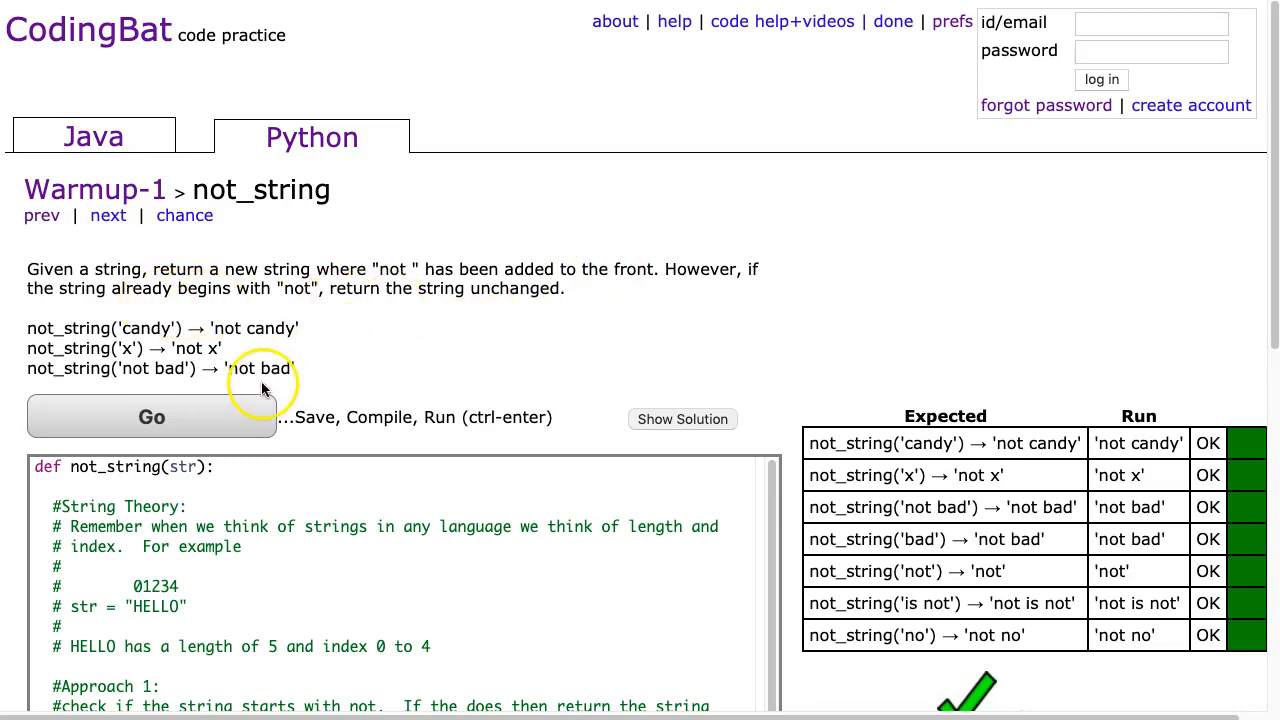
mouse_move(35, 340)
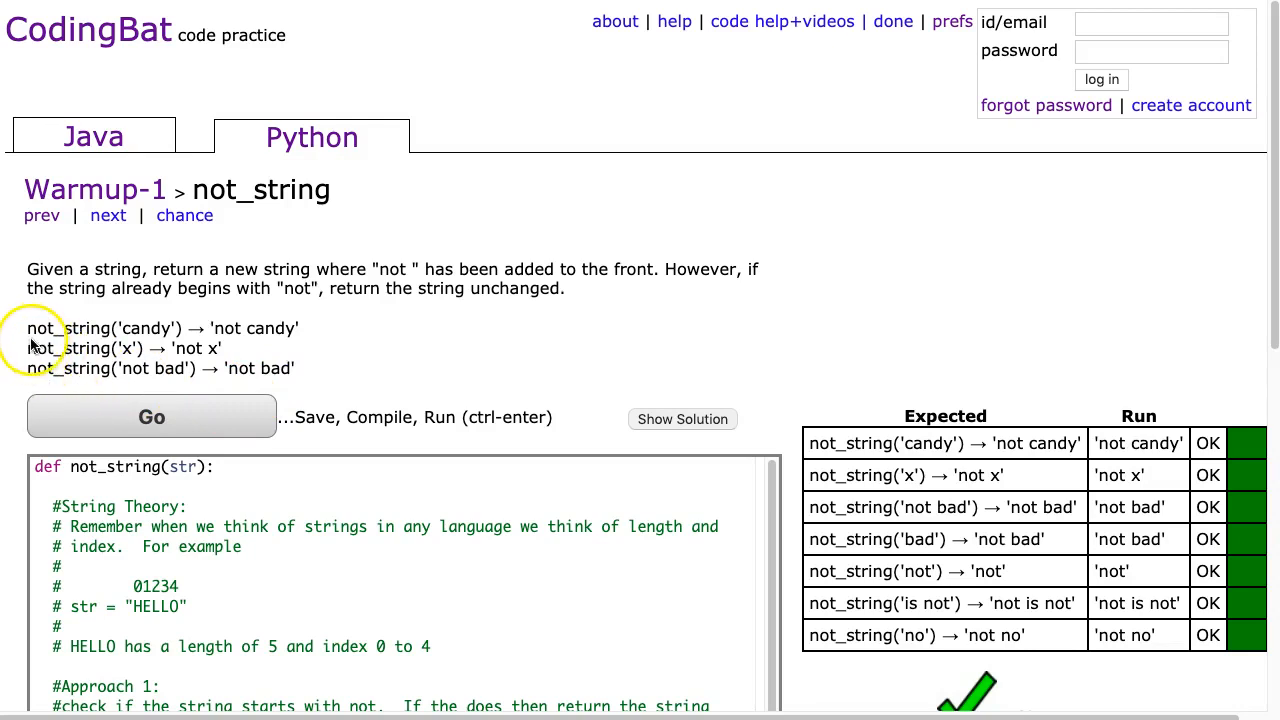
mouse_move(123, 340)
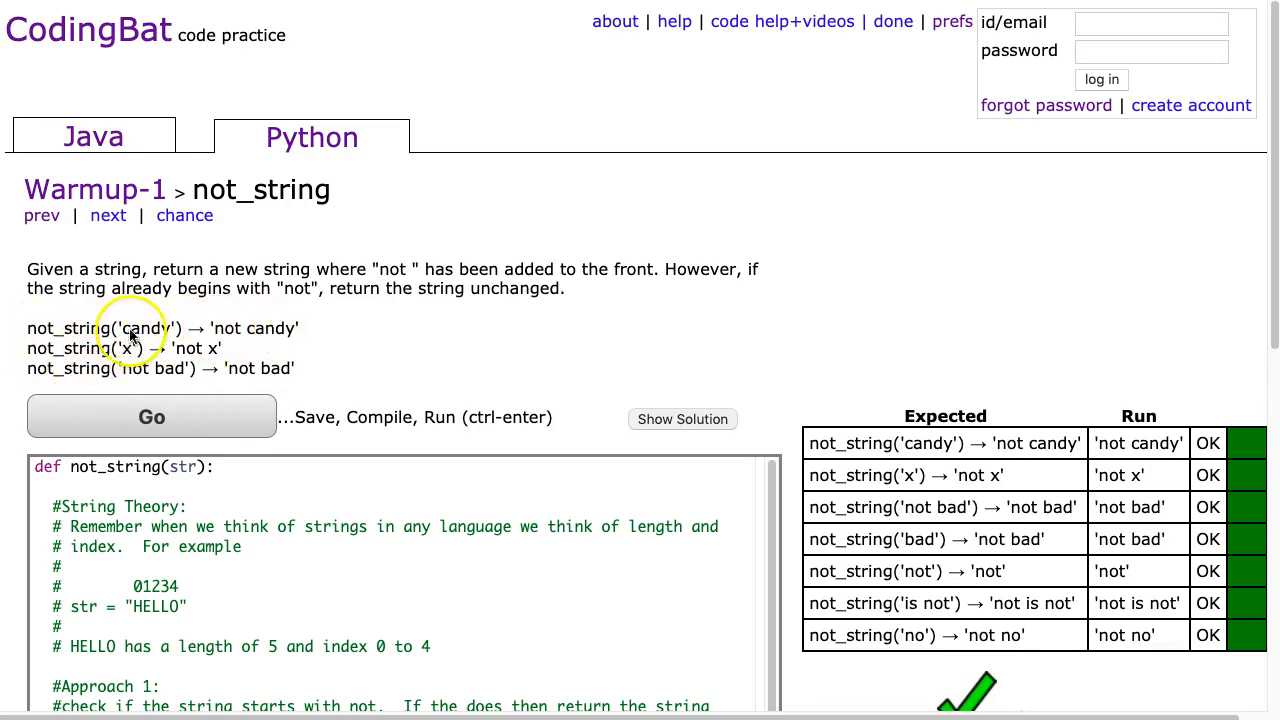
Highlight HELLO and start a new comment line after the str = "HELLO" example
double_click(148, 328)
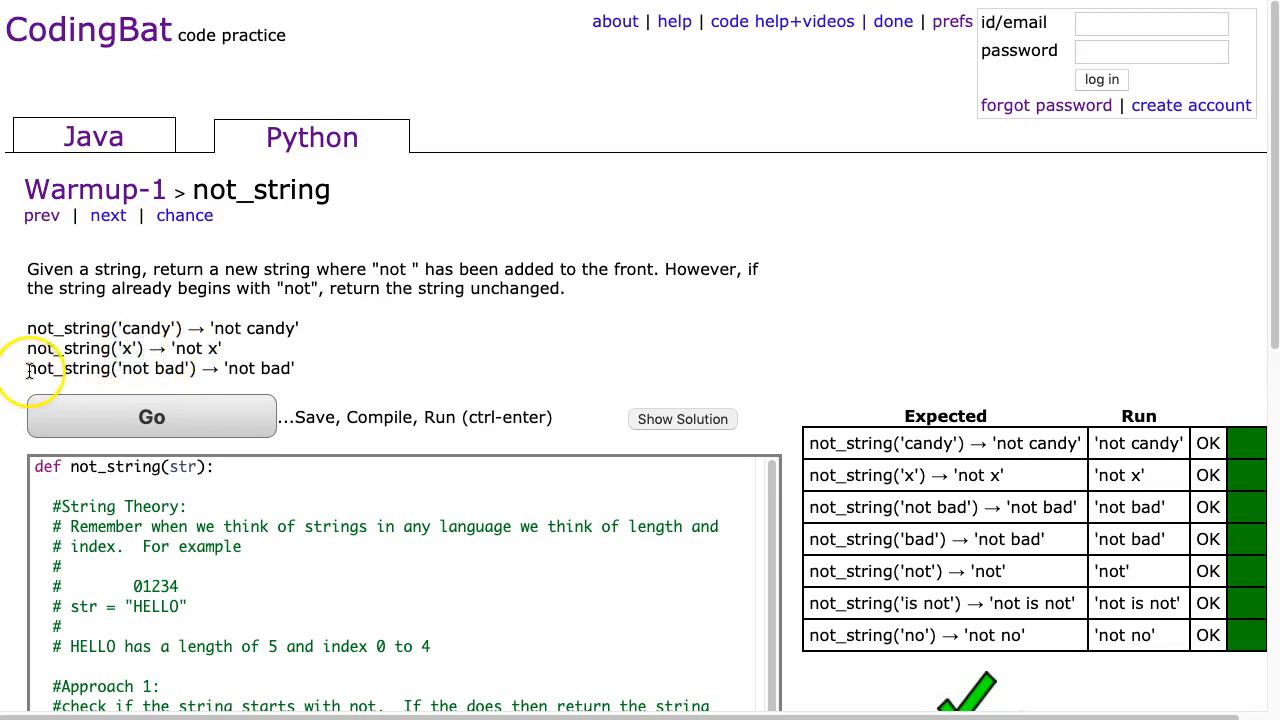
mouse_move(120, 370)
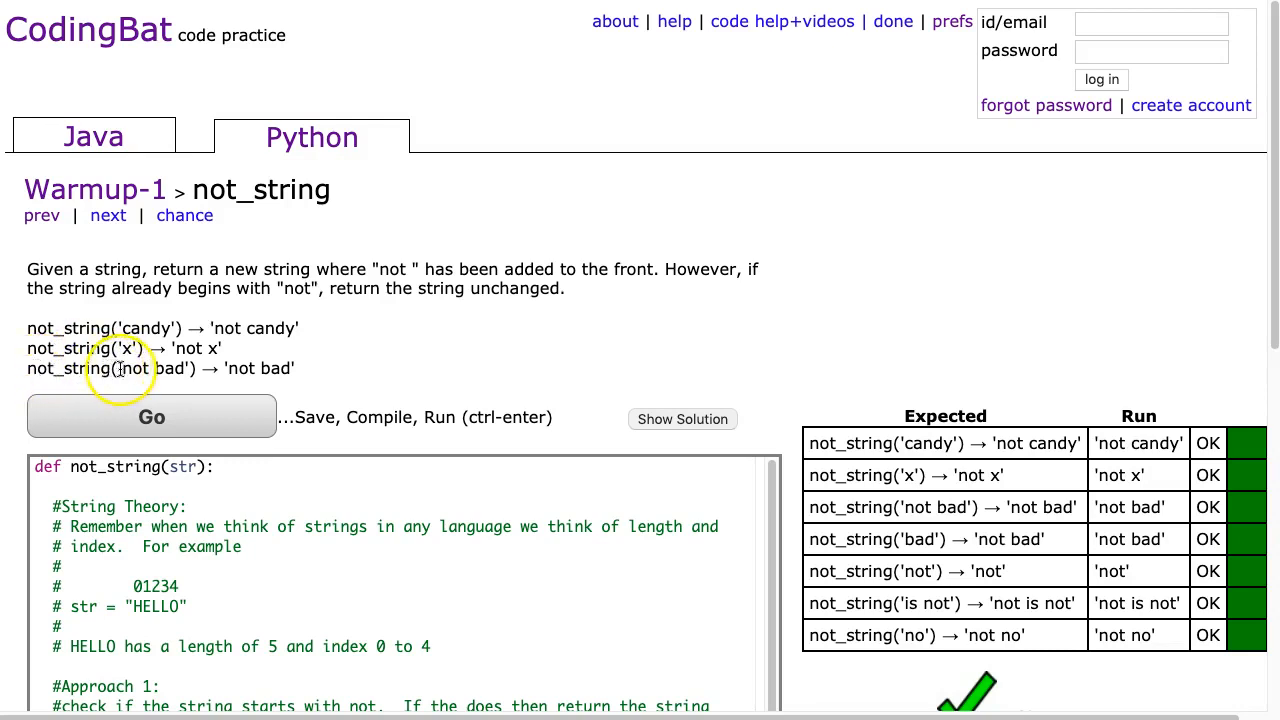
double_click(152, 368)
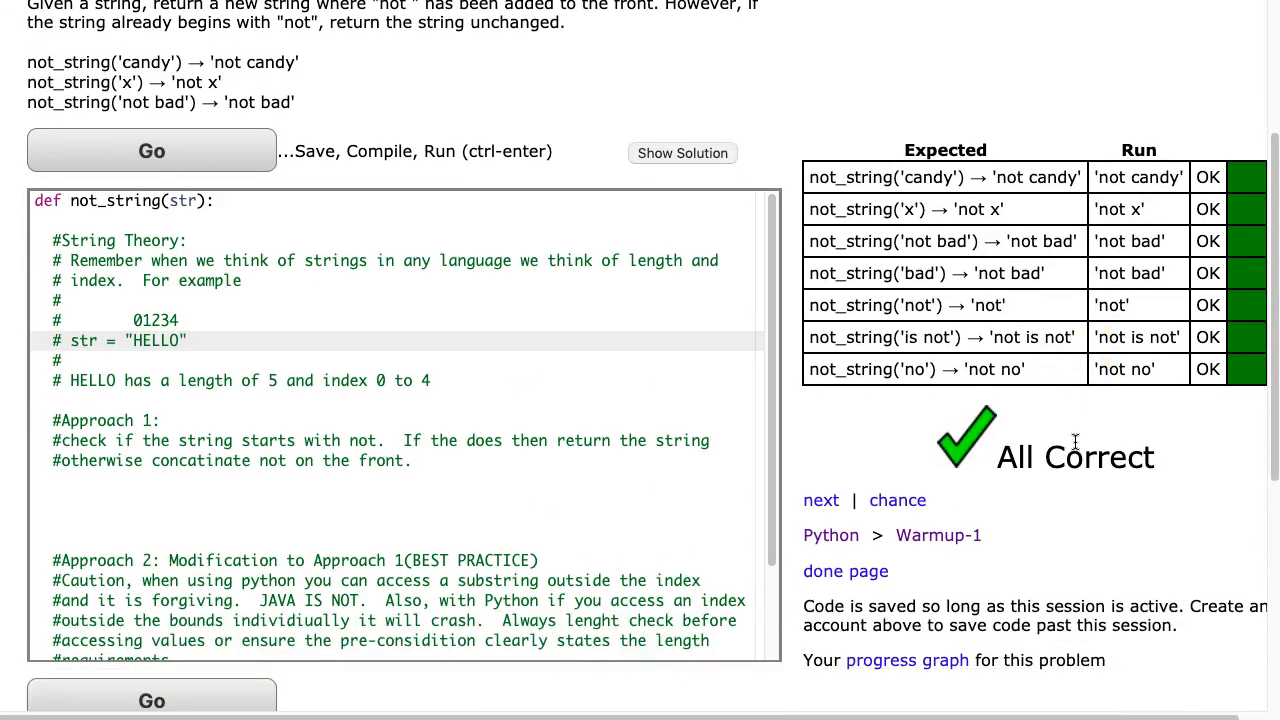
scroll("down", 3)
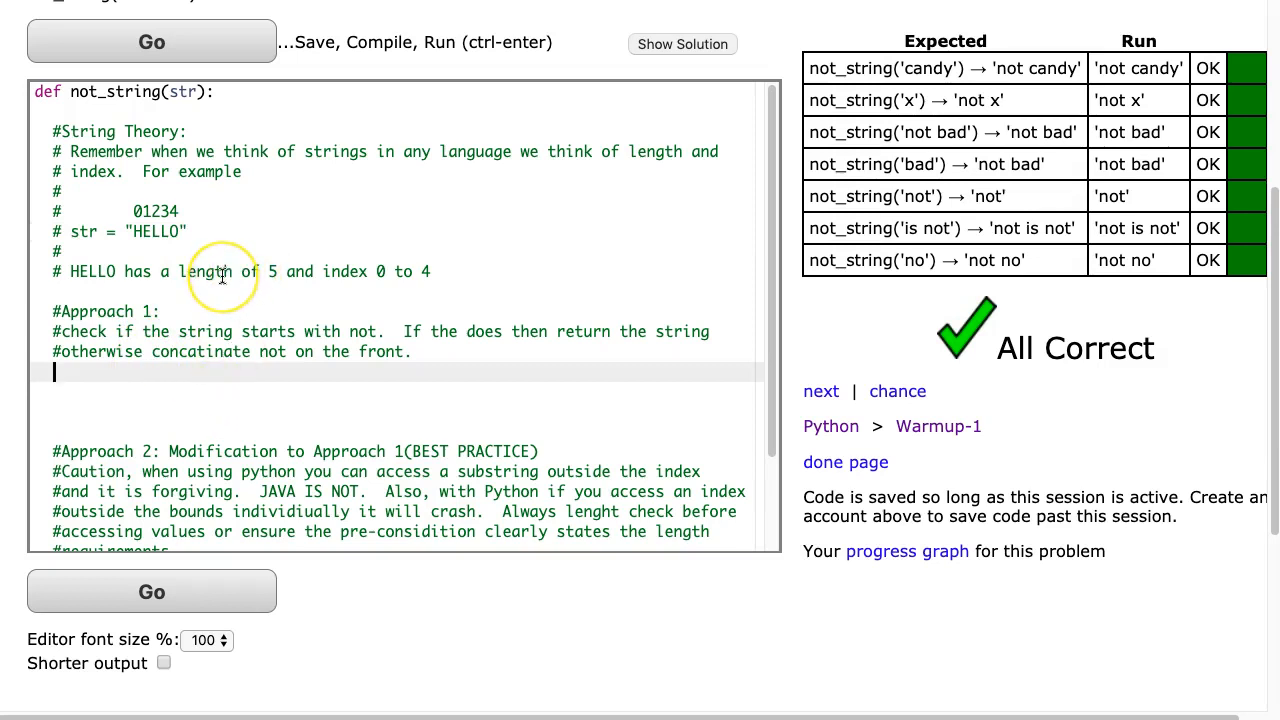
mouse_move(180, 137)
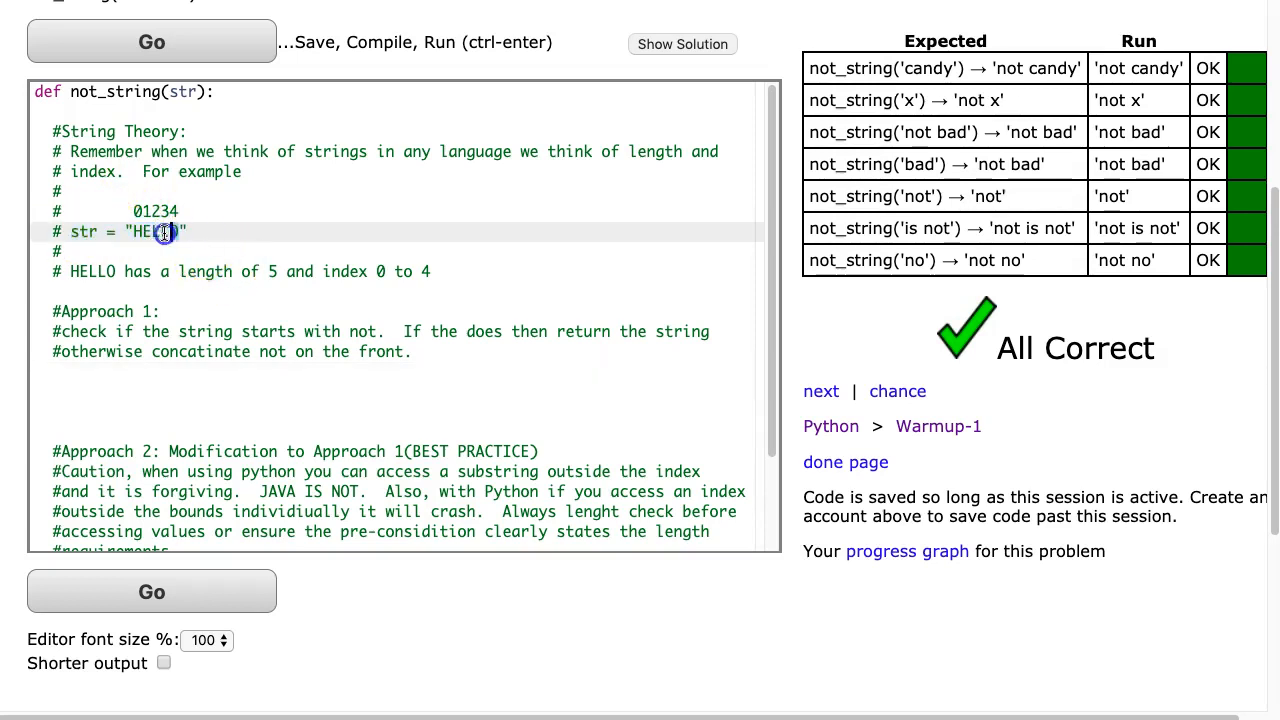
double_click(158, 231)
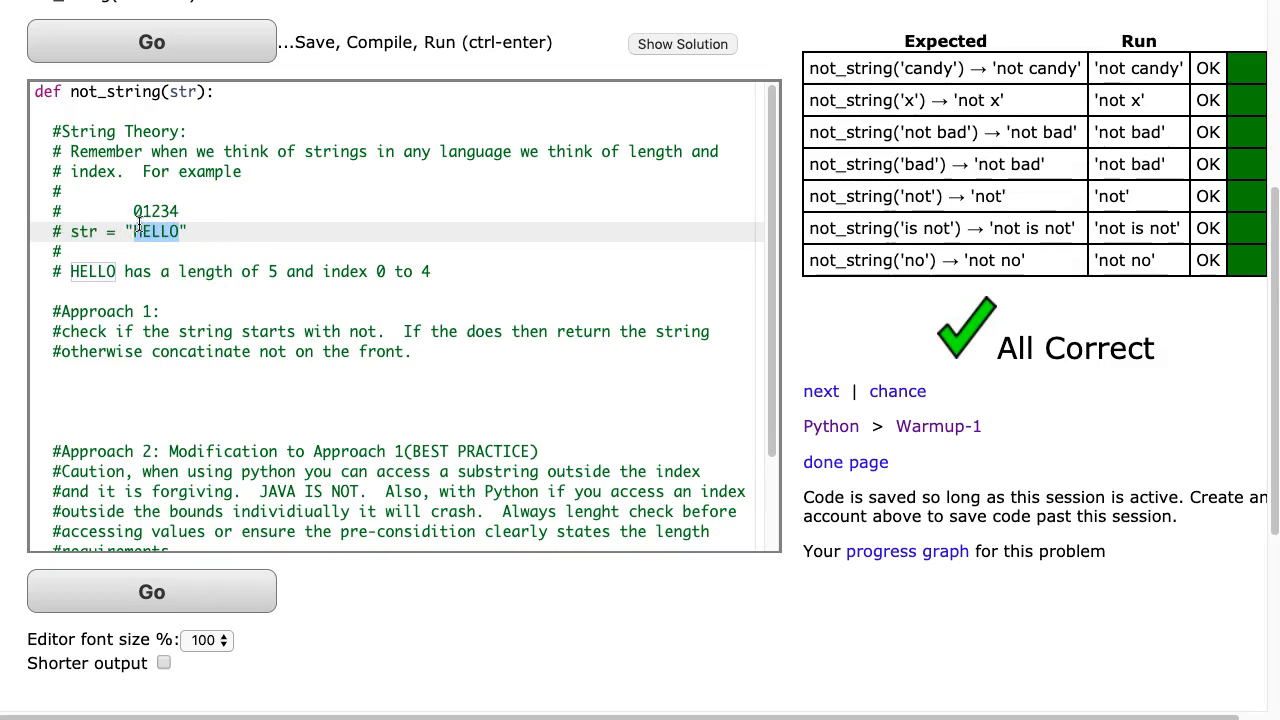
mouse_move(180, 212)
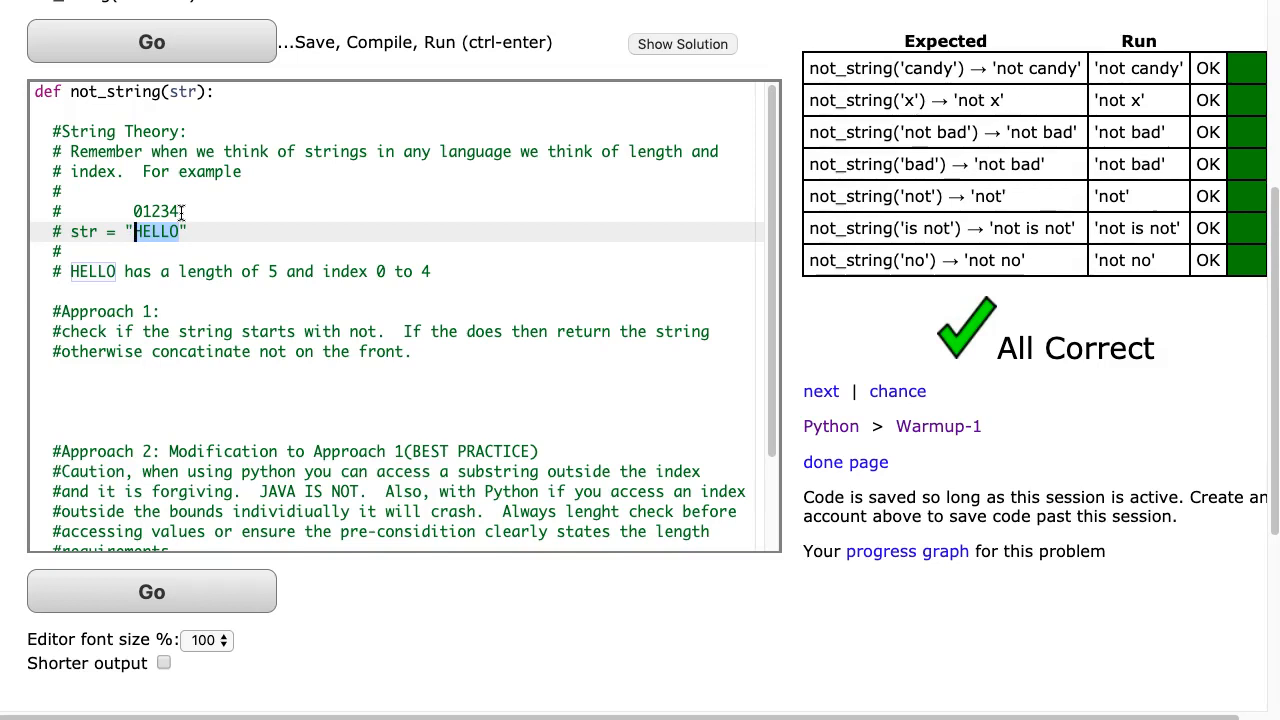
left_click(200, 231)
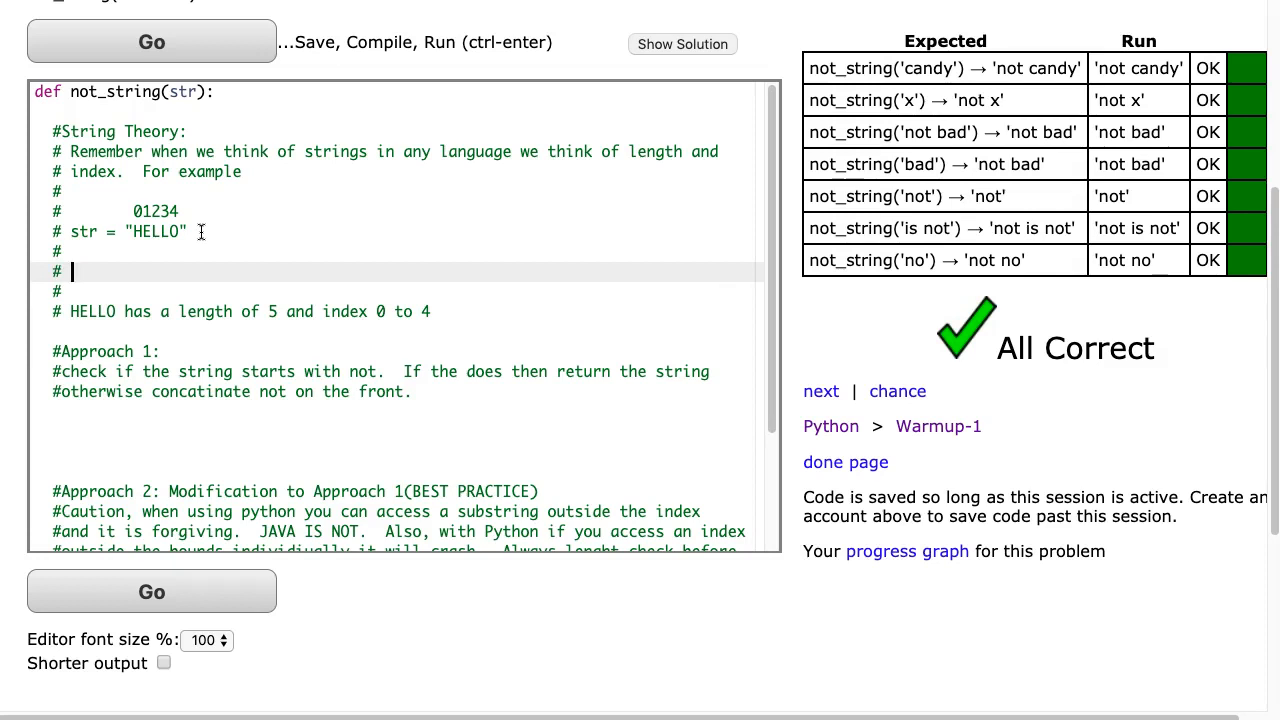
Add the comment note str[0:2] --> "HE"
type("str[]")
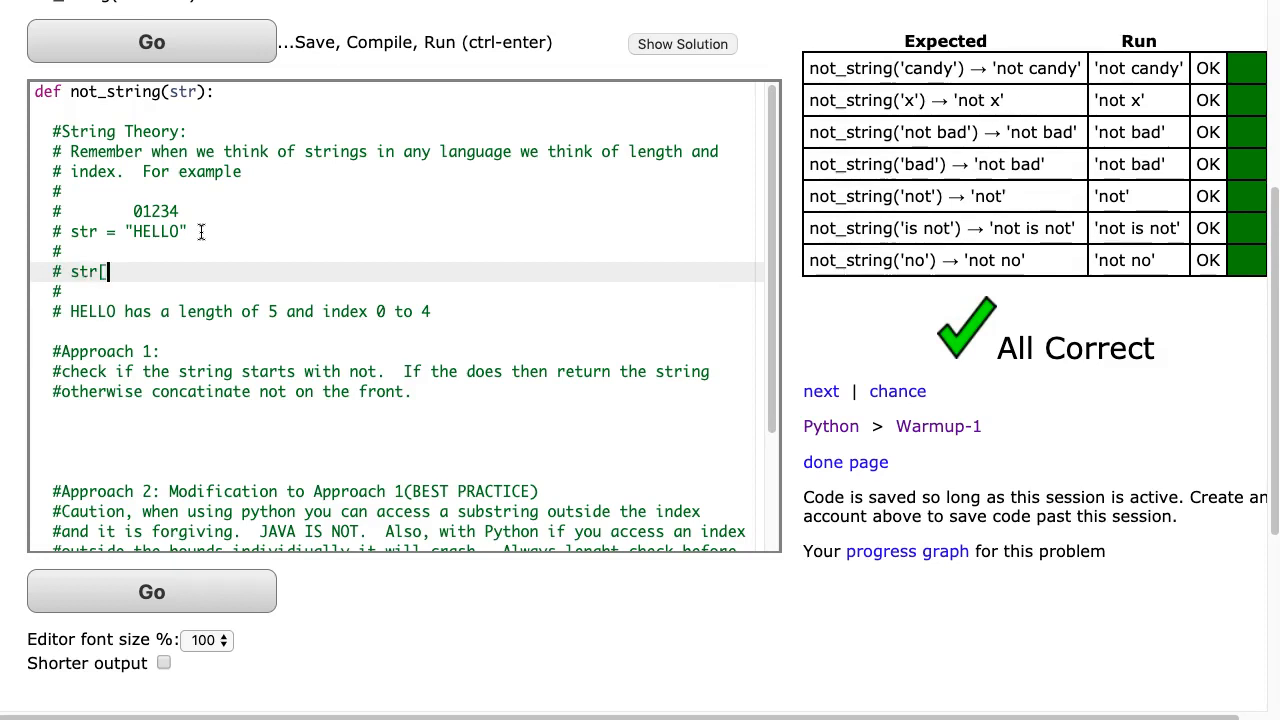
type("0")
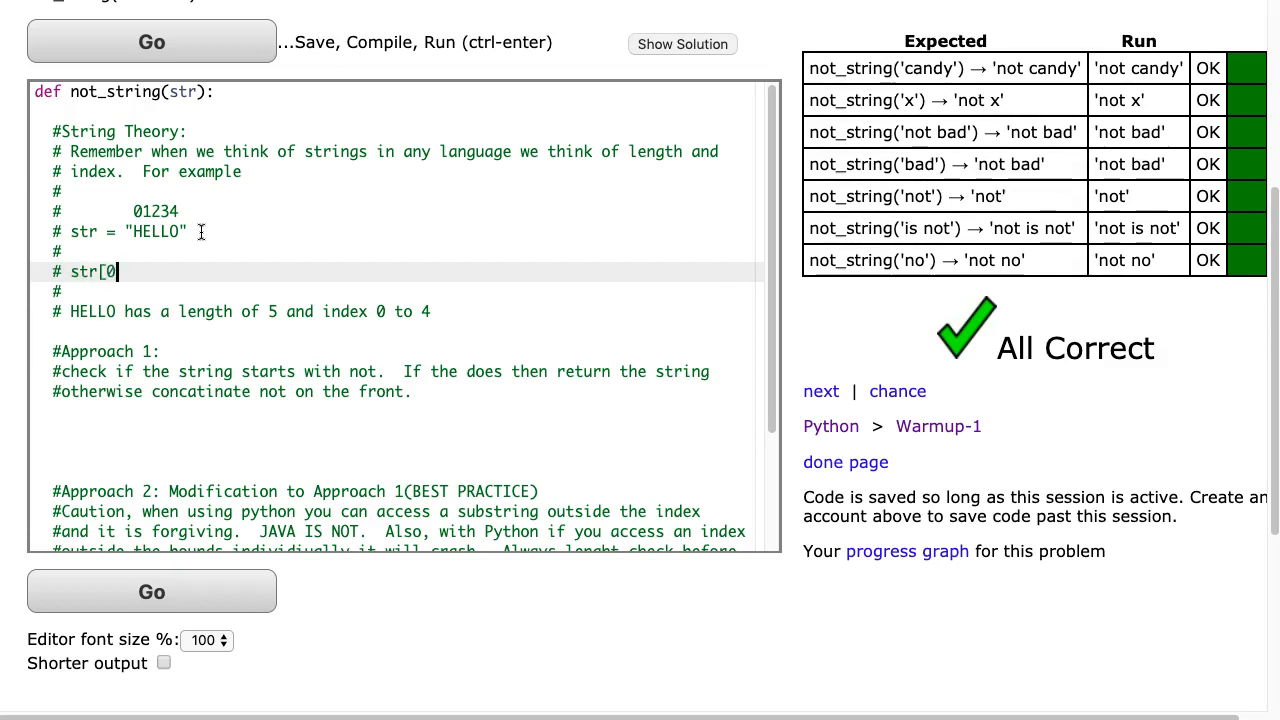
type(":2] -")
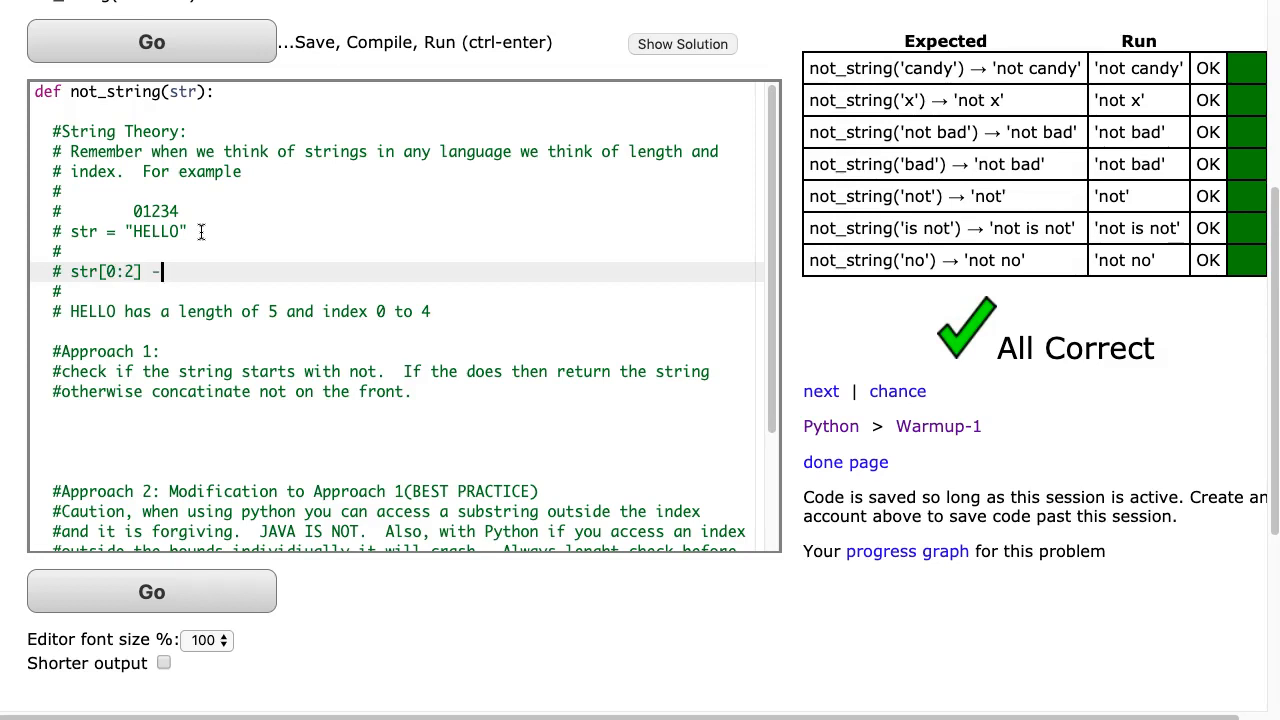
type("->")
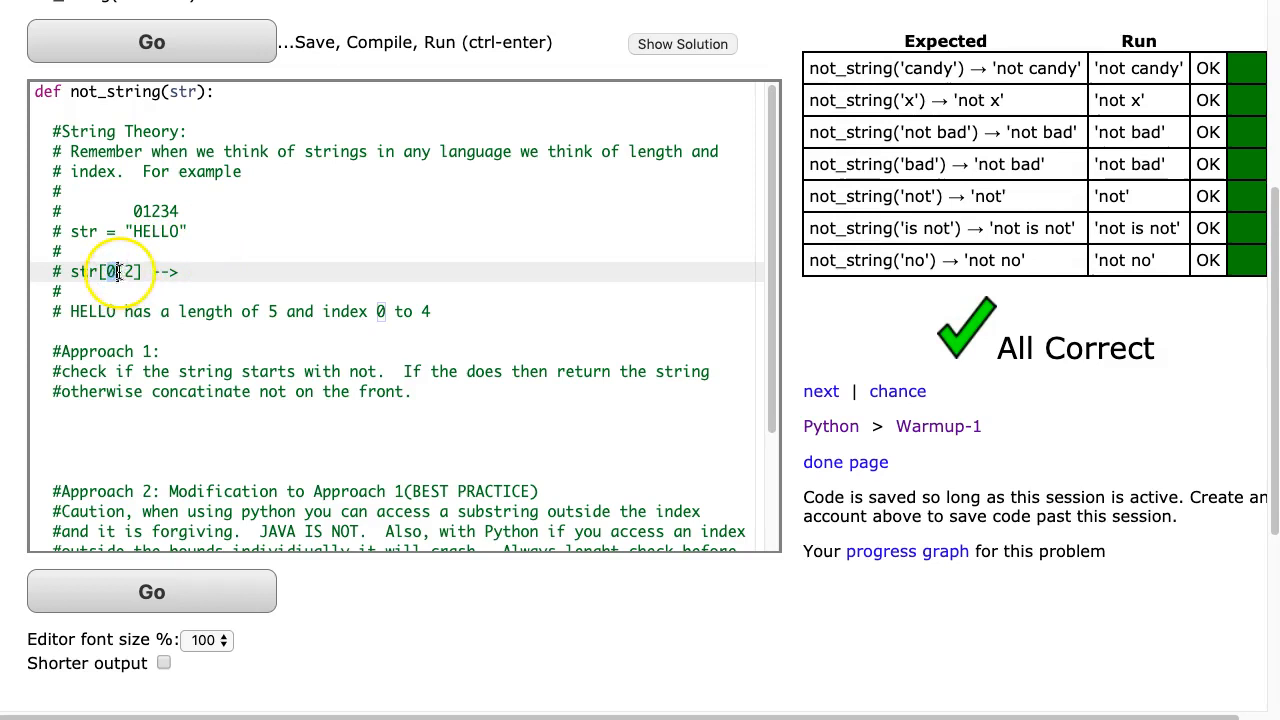
double_click(119, 271)
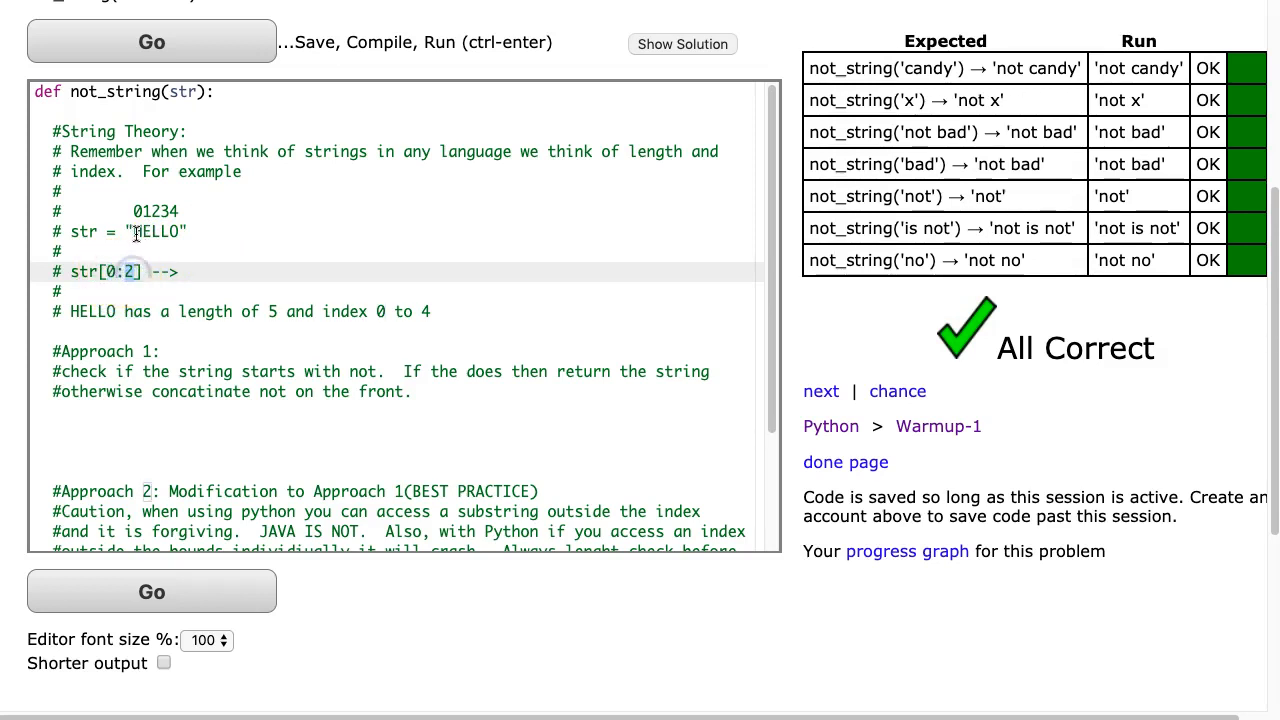
left_click(147, 231)
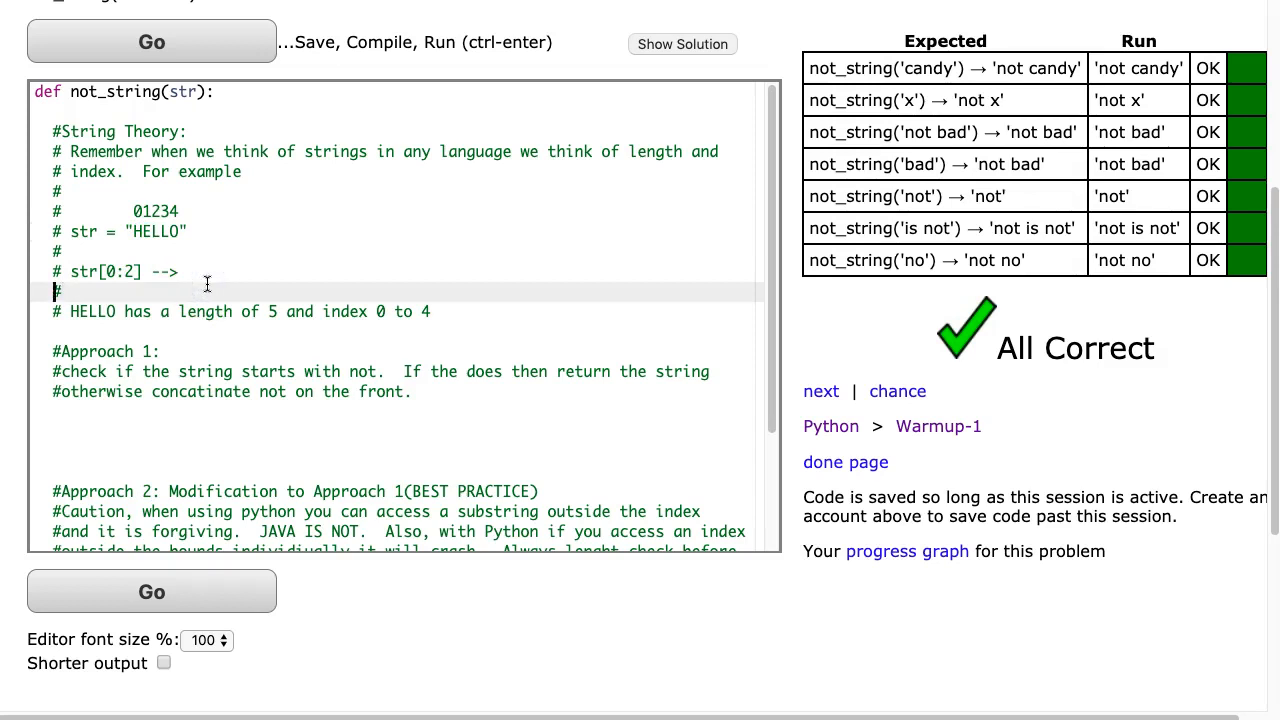
type("\"HE\"")
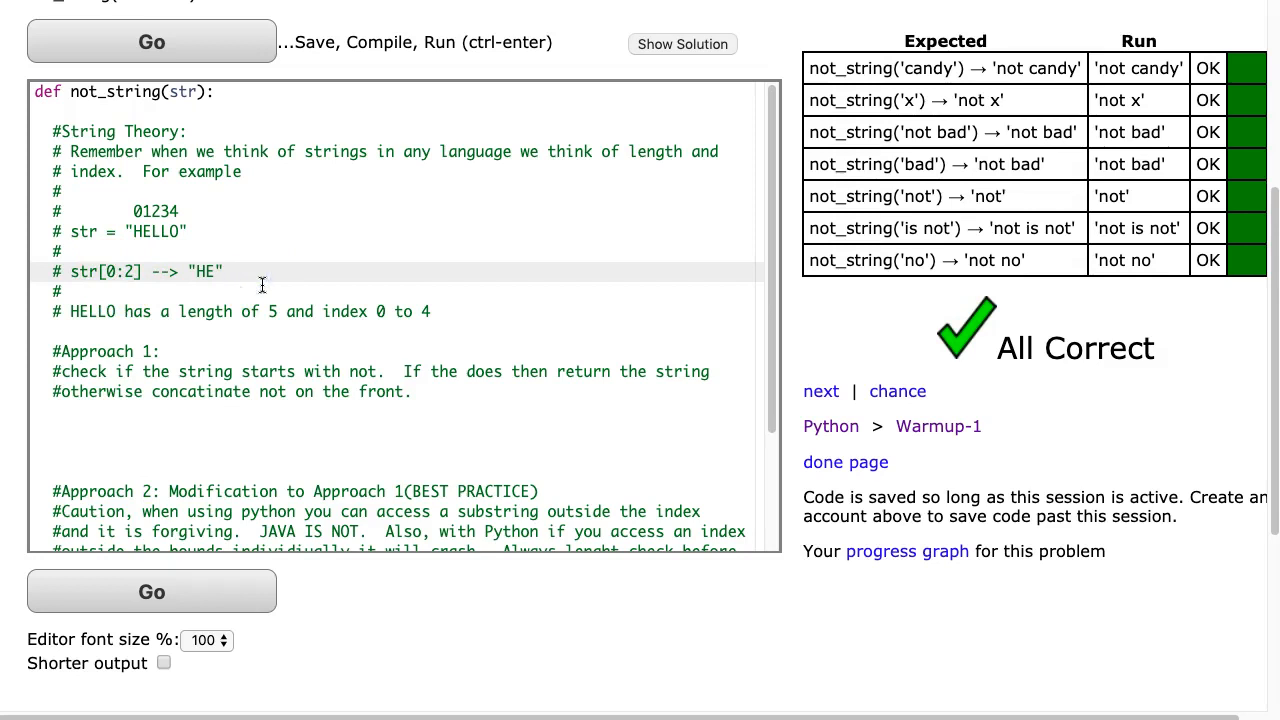
Begin the next slice example, str[1:4]
type("s")
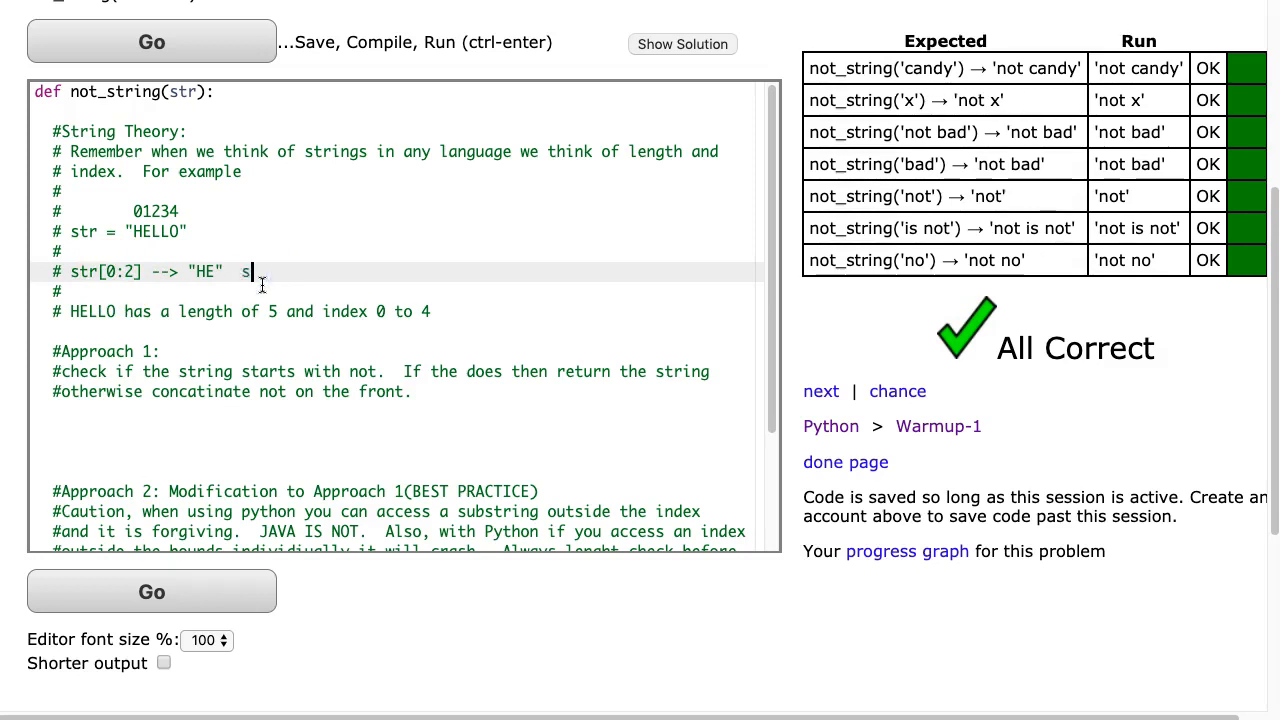
type("tr[]")
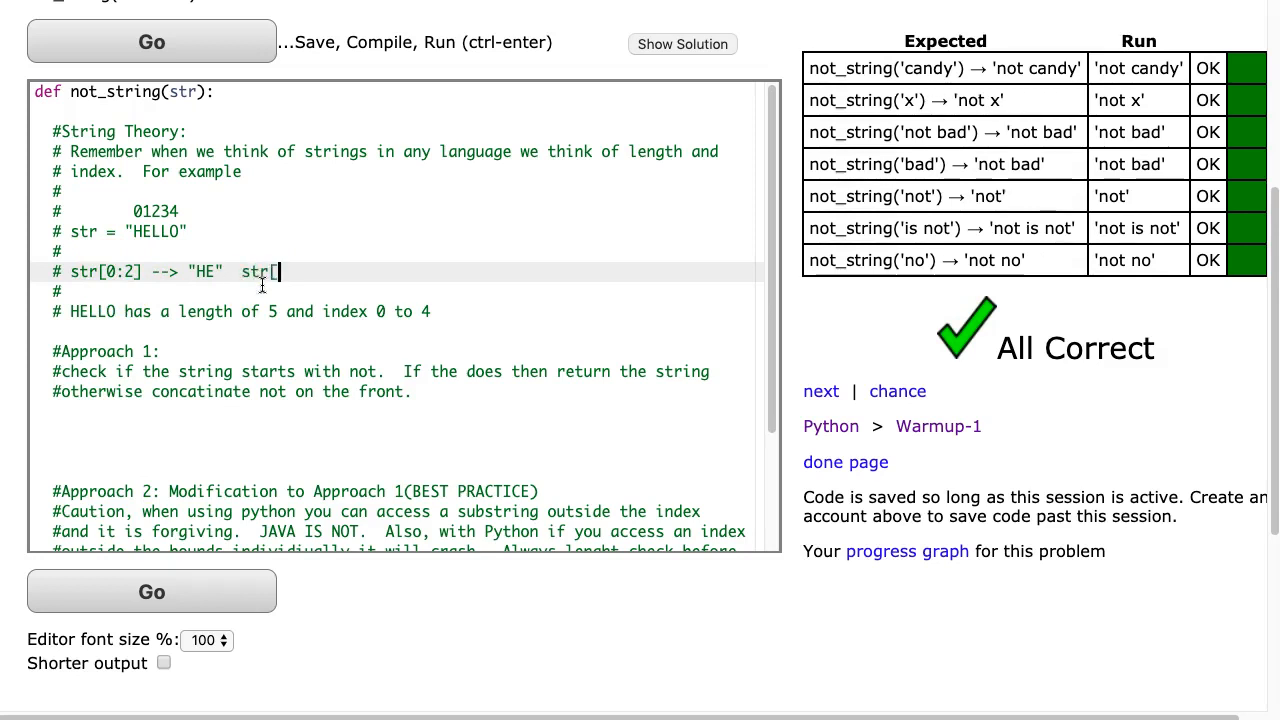
type("1:4] -->")
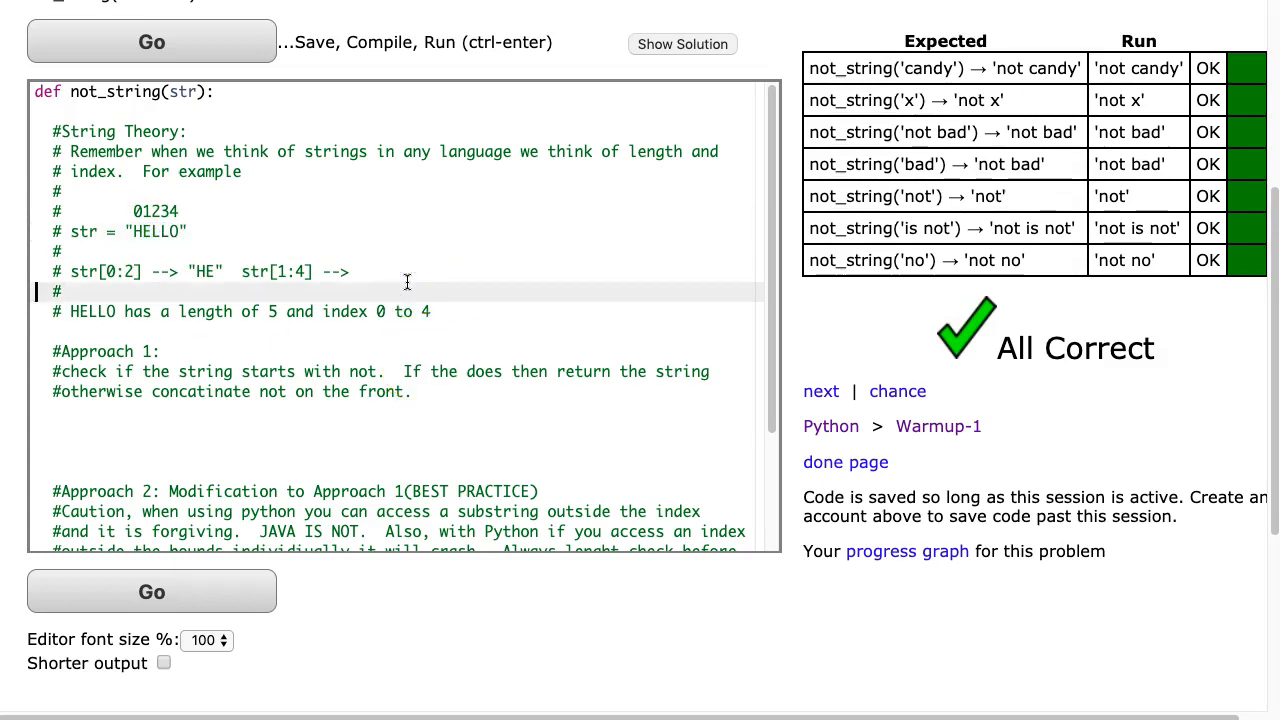
Complete the notes with str[1:4] --> "ELL" and str[2] --> "L"
type("\"ELL\"  str")
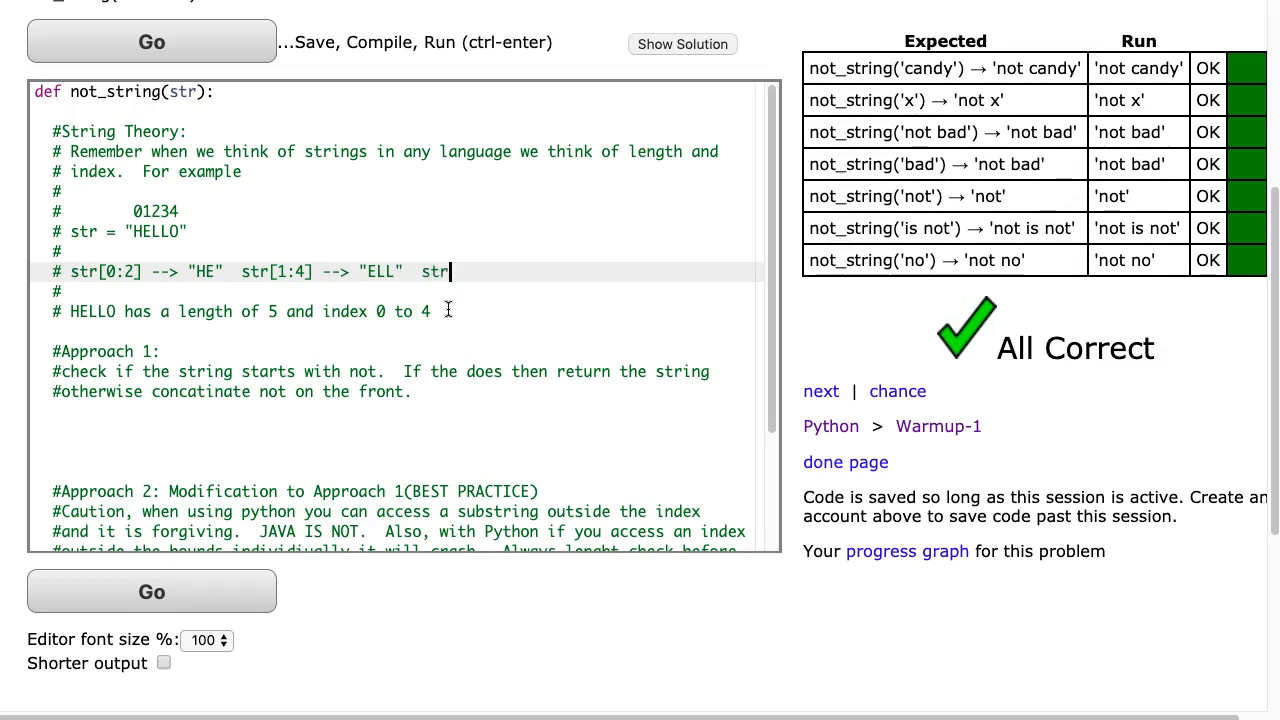
type("[")
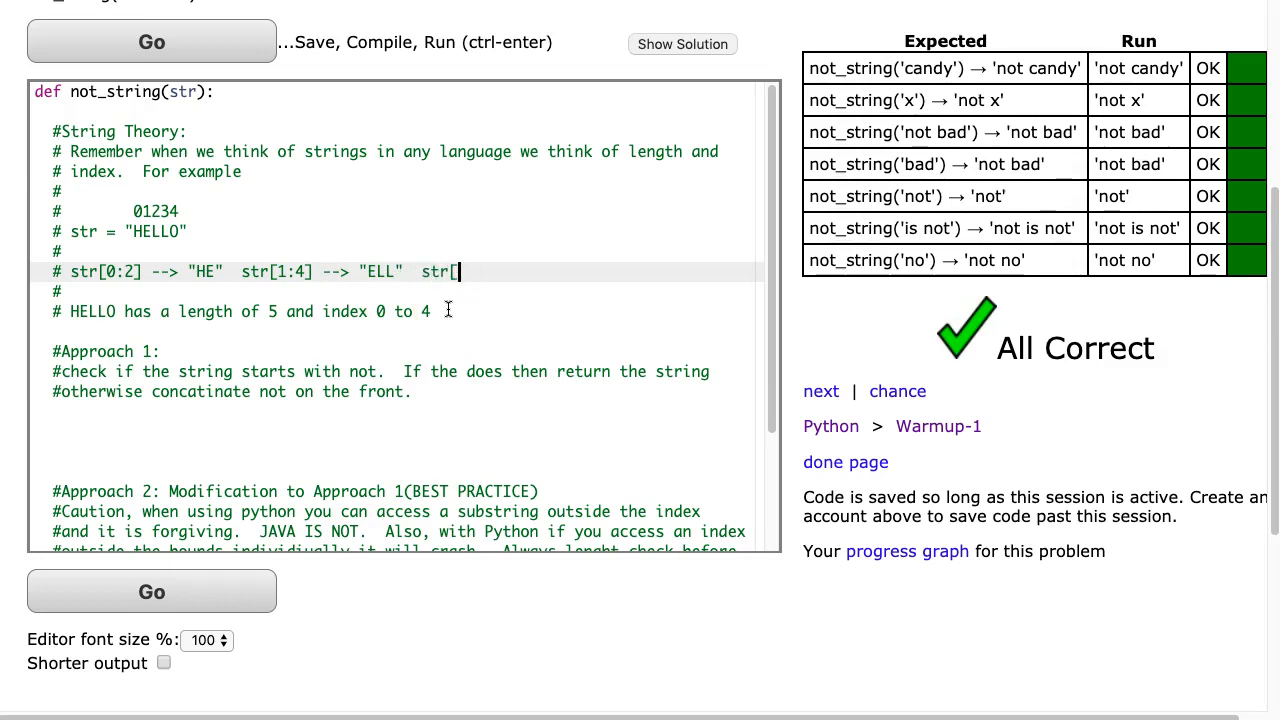
type("2] -->")
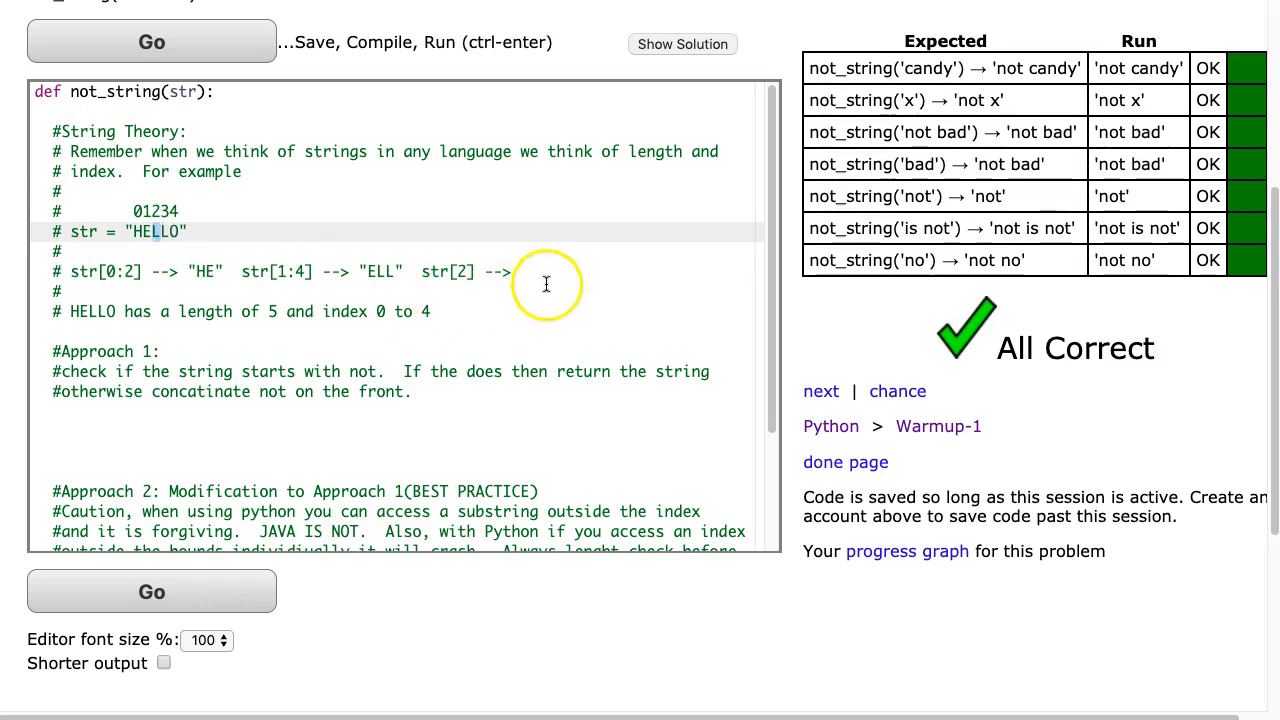
type("L\"")
left_click(397, 431)
type("i")
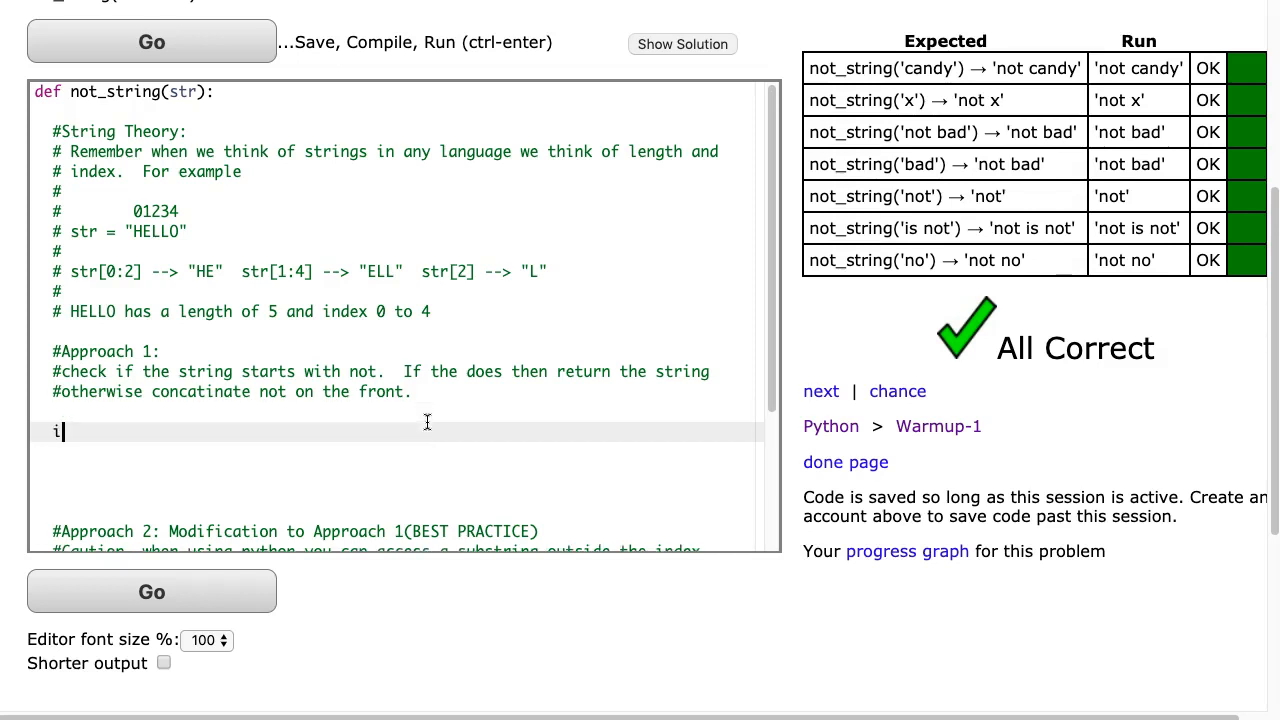
Code Approach 1: if str[0:3] == "not" return str, else return "not" + str
type("f str[")
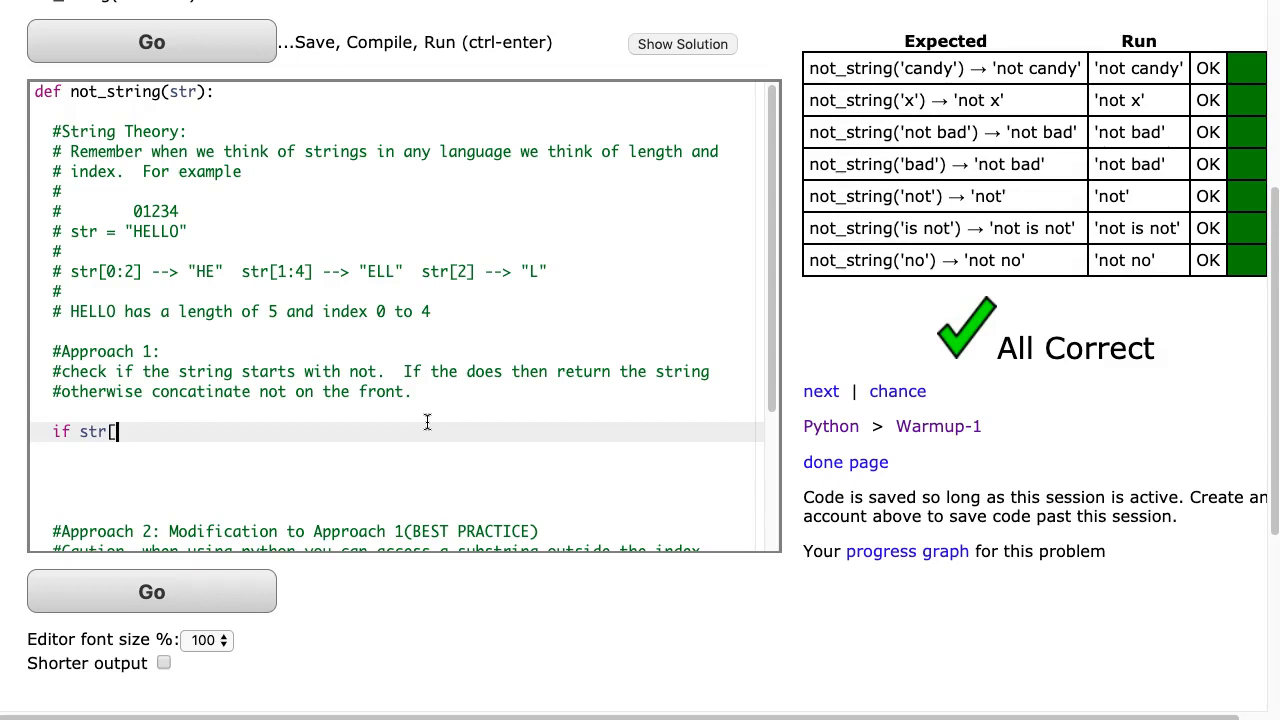
type("0:3]")
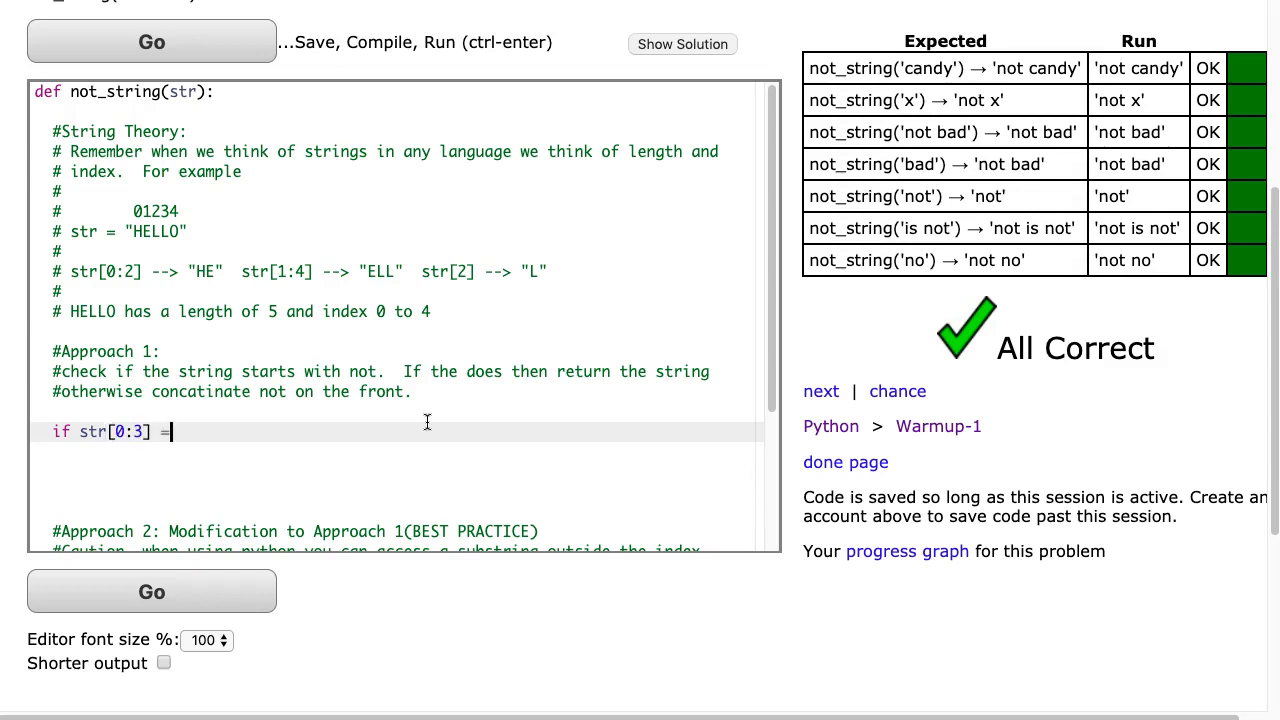
type("= \"not\":")
type("re")
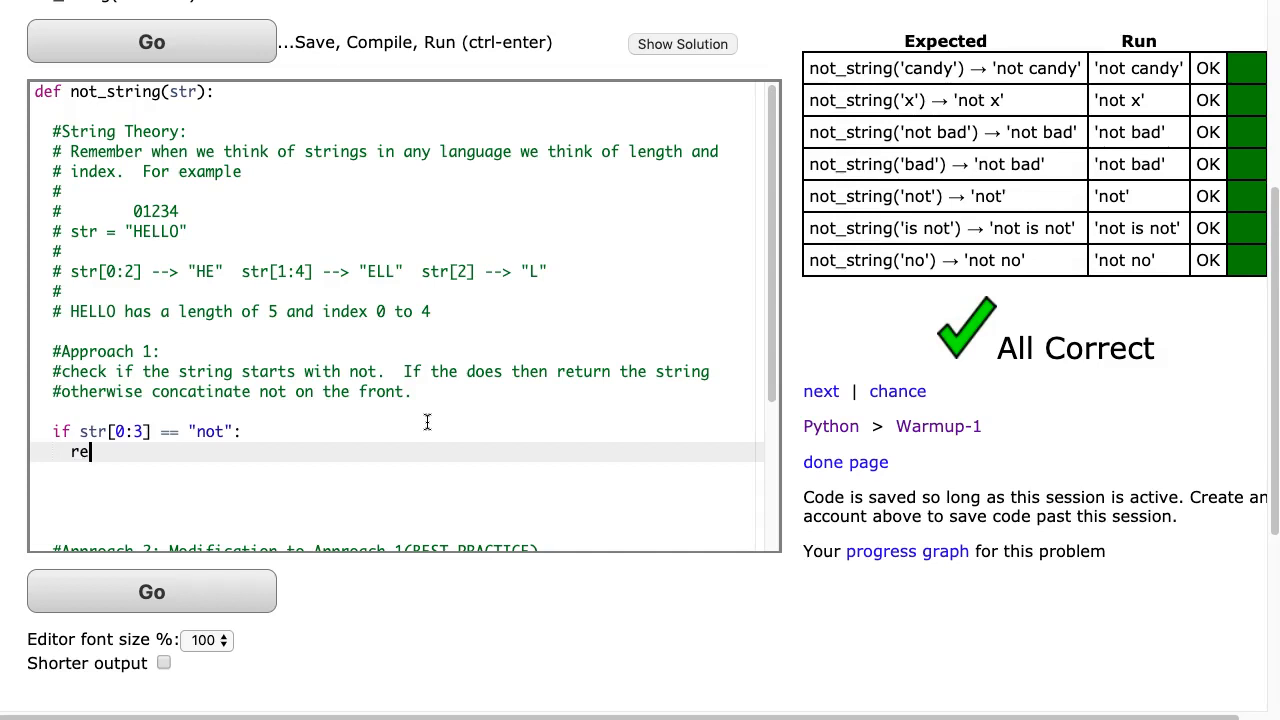
type("turn str;")
left_click(397, 491)
type("return")
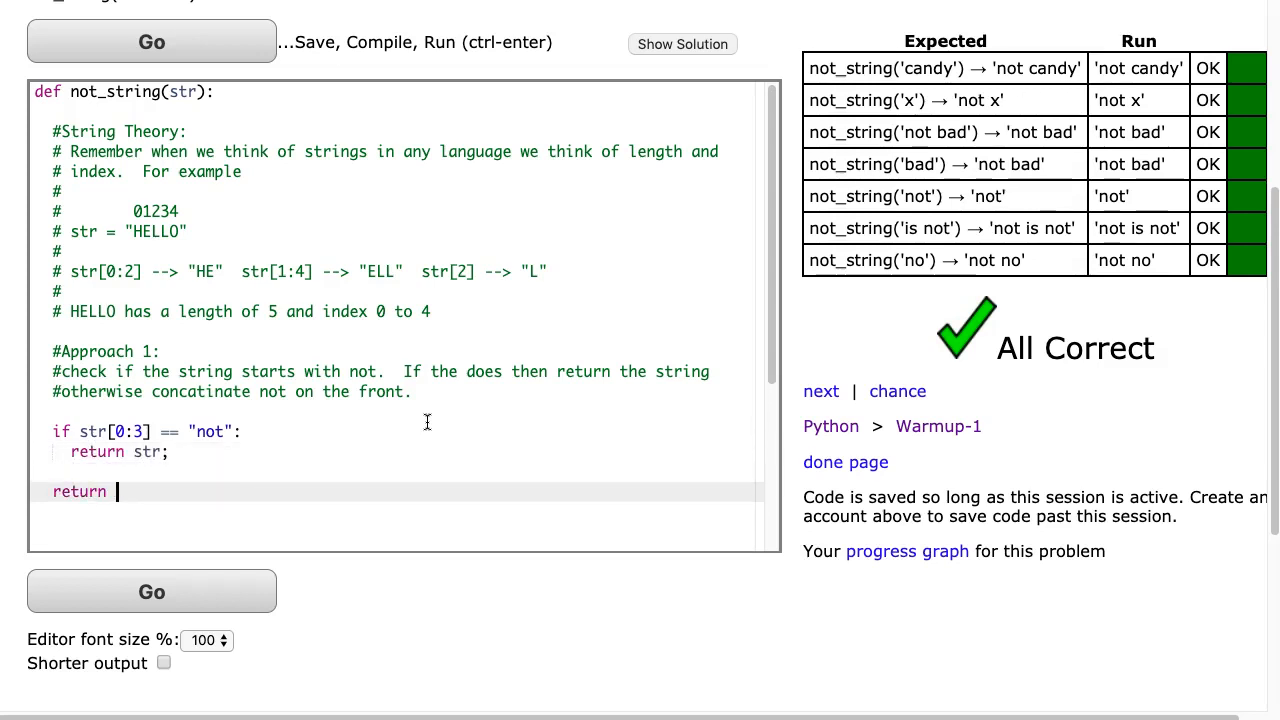
type("\"not\"")
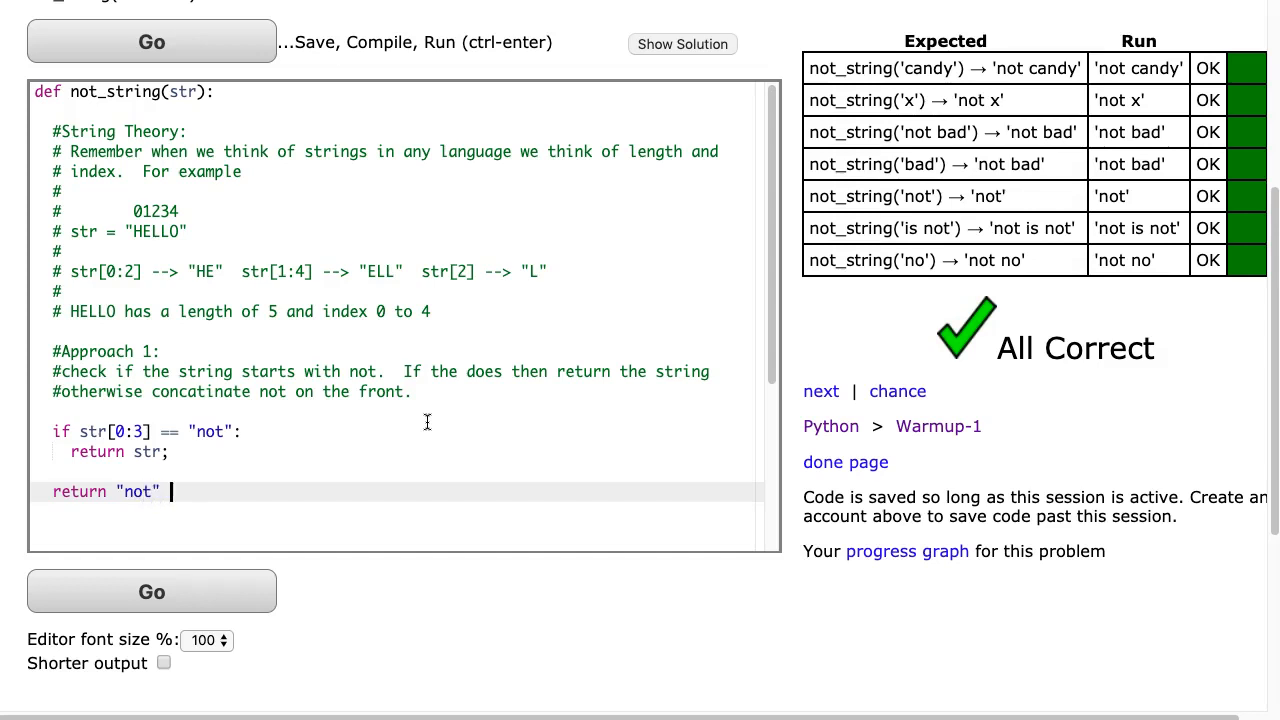
type("+ str")
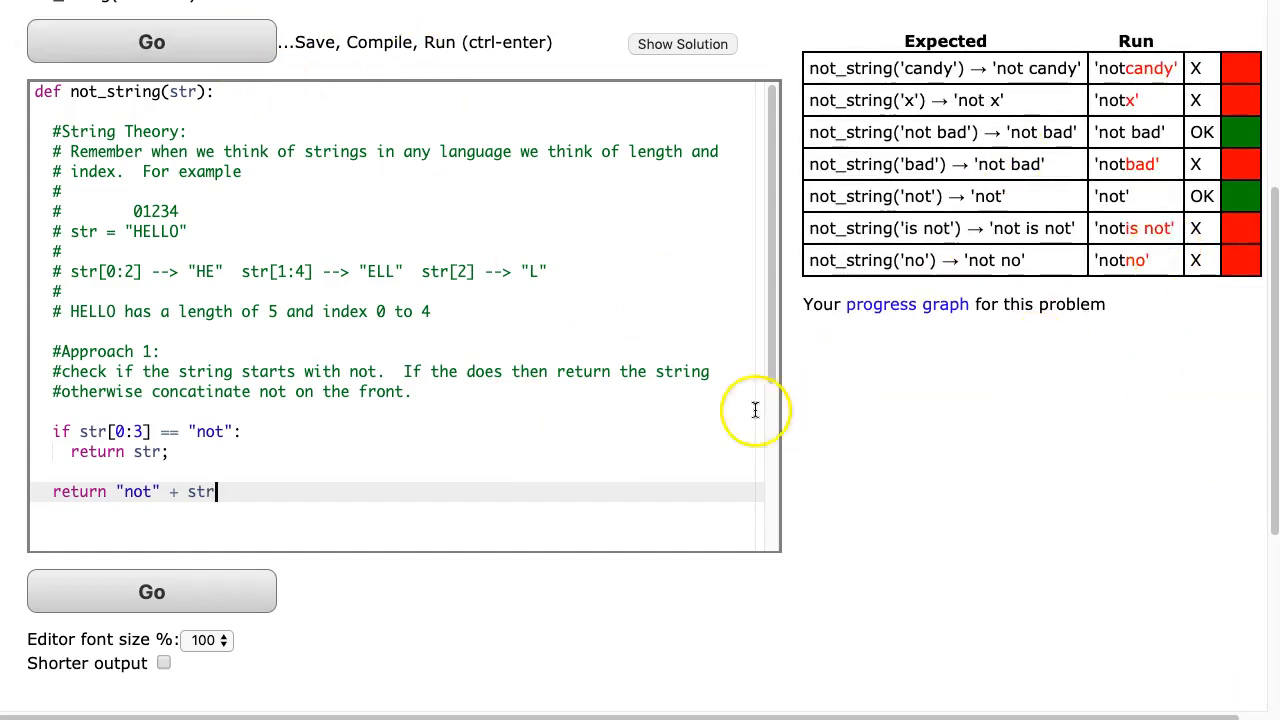
mouse_move(170, 475)
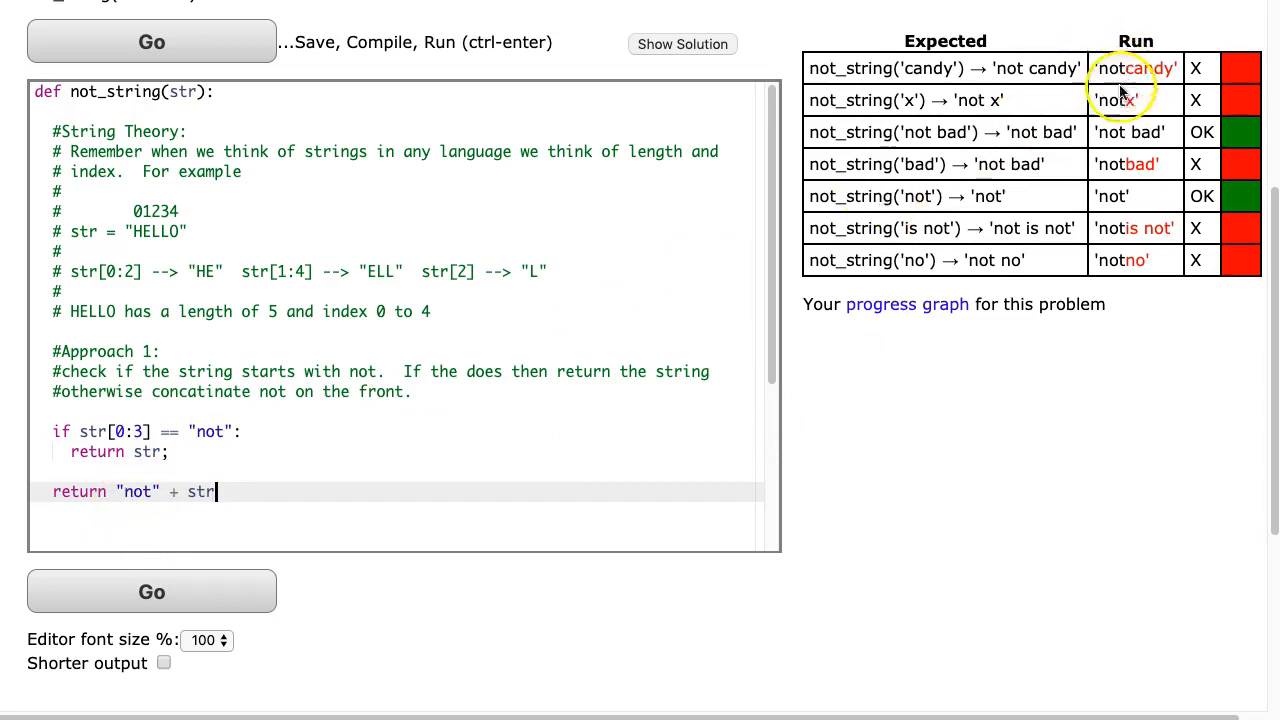
mouse_move(1022, 68)
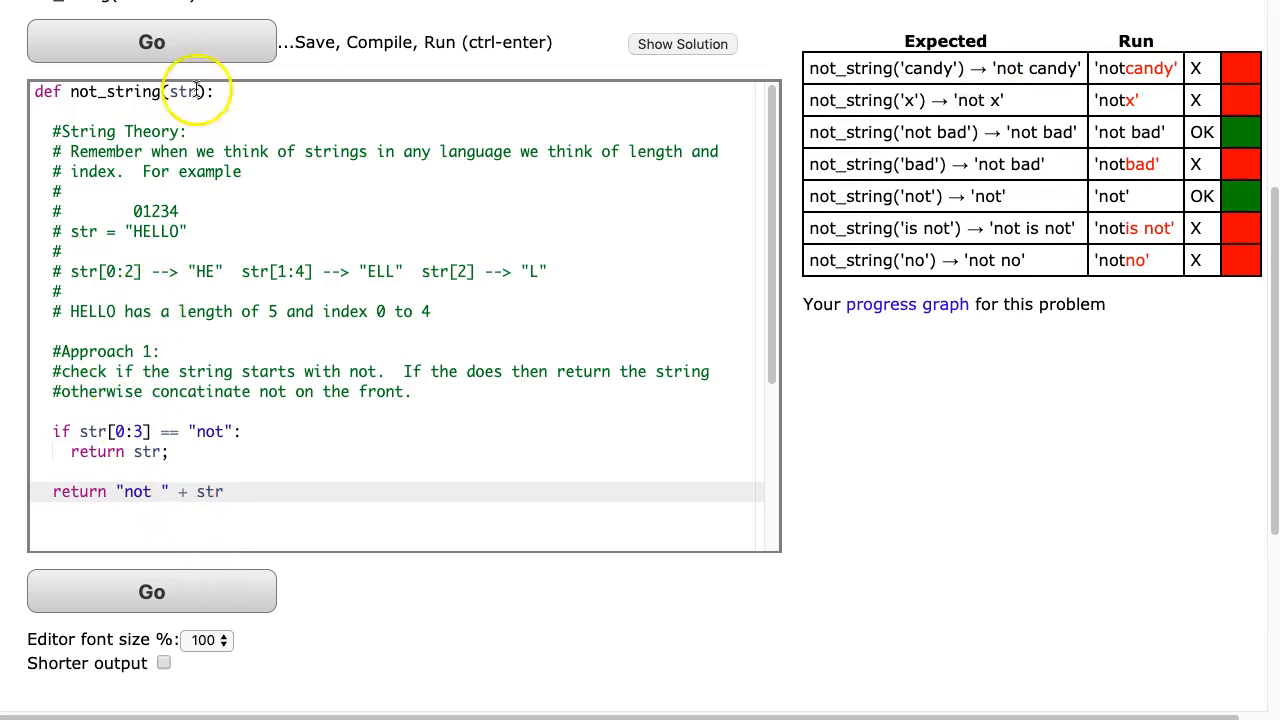
Rerun the tests with "not " including the space, getting All Correct
left_click(151, 41)
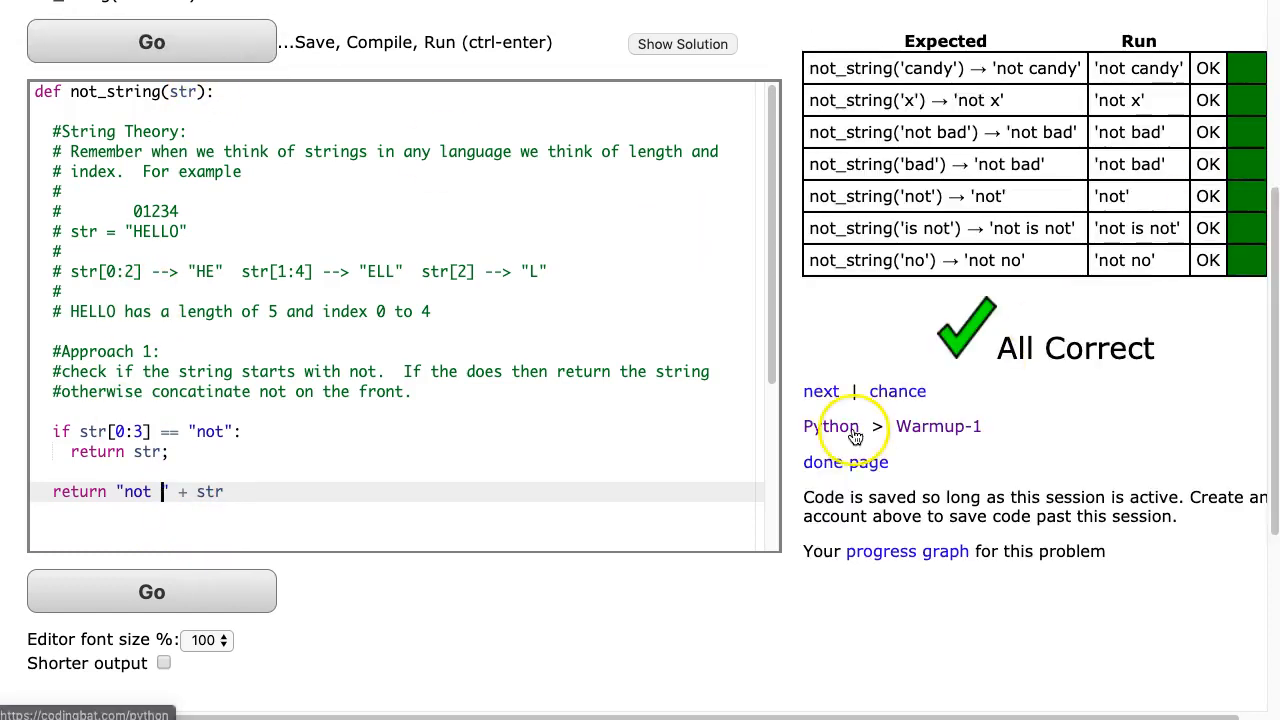
mouse_move(318, 463)
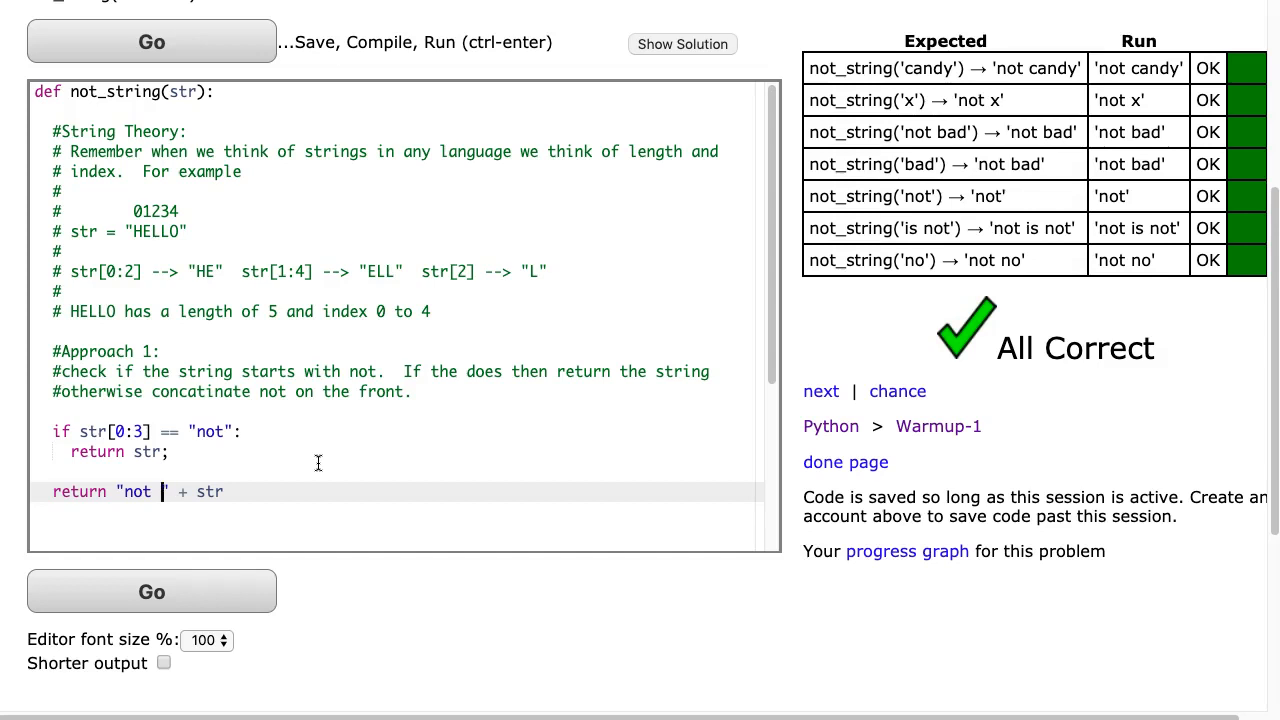
mouse_move(294, 500)
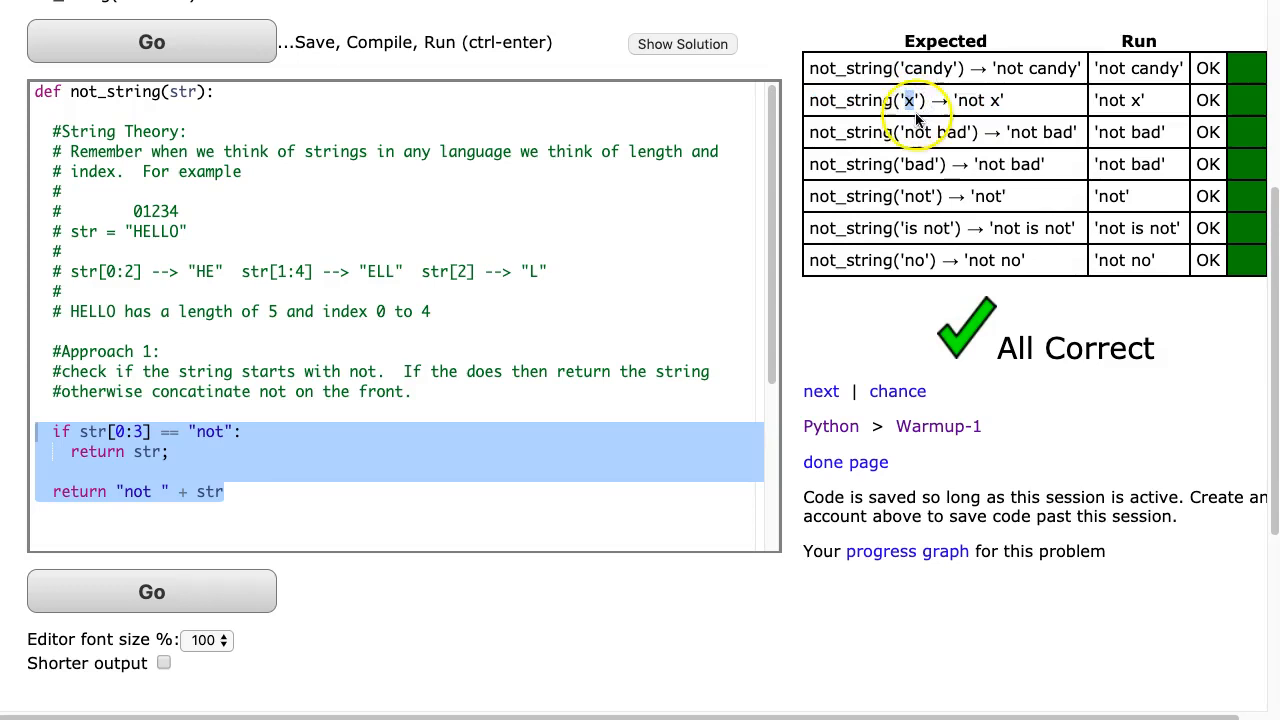
mouse_move(915, 110)
type("] + str[1] + str[2")
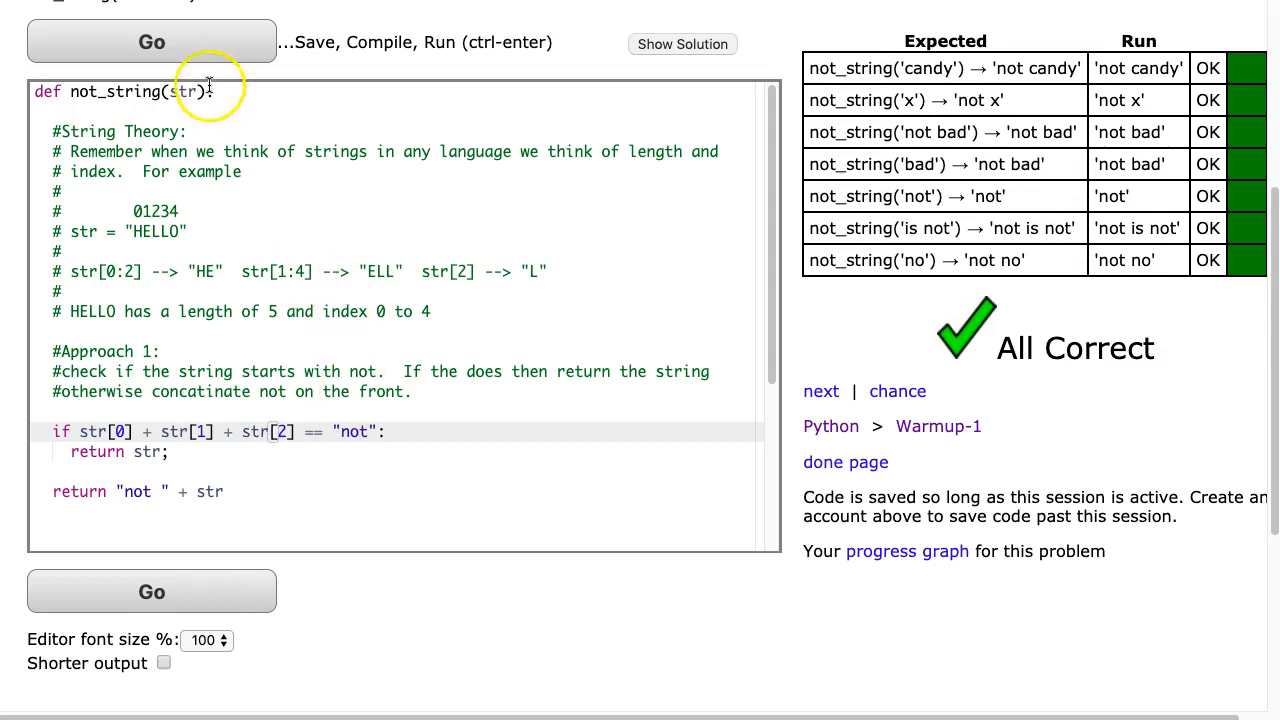
Test str[0] + str[1] + str[2], hit index out of range, restore str[0:3]
left_click(151, 41)
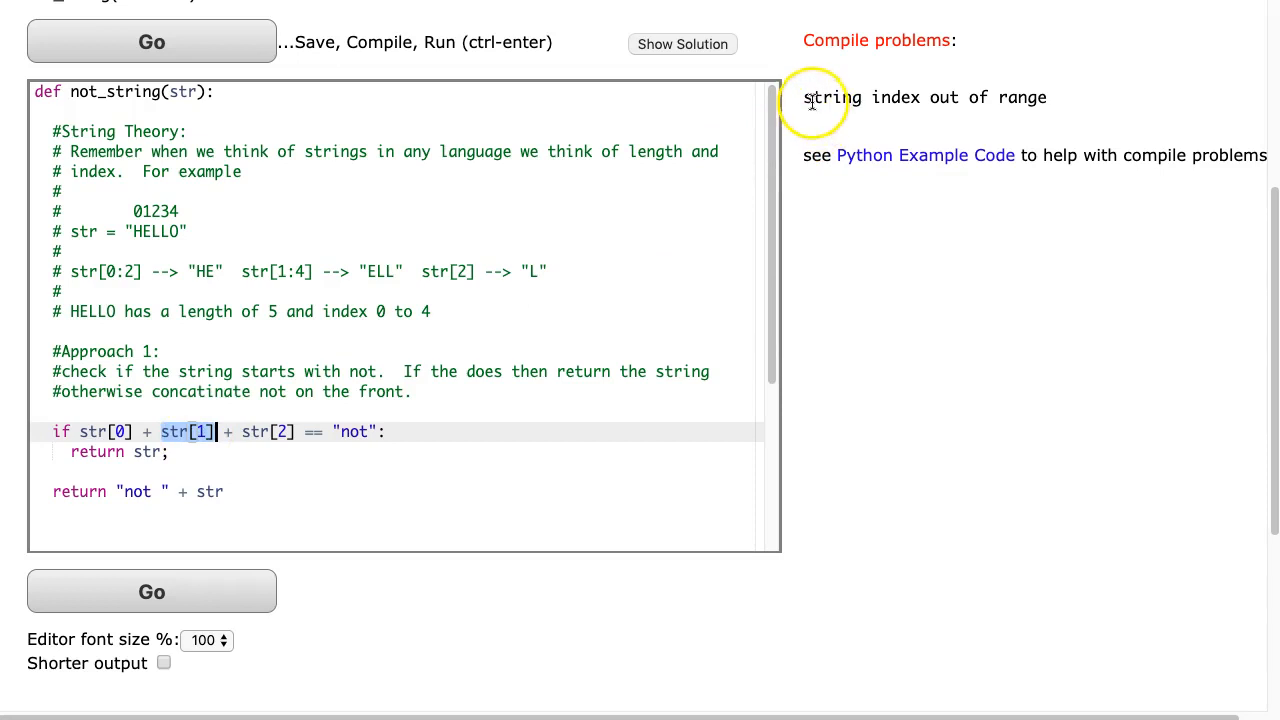
mouse_move(700, 282)
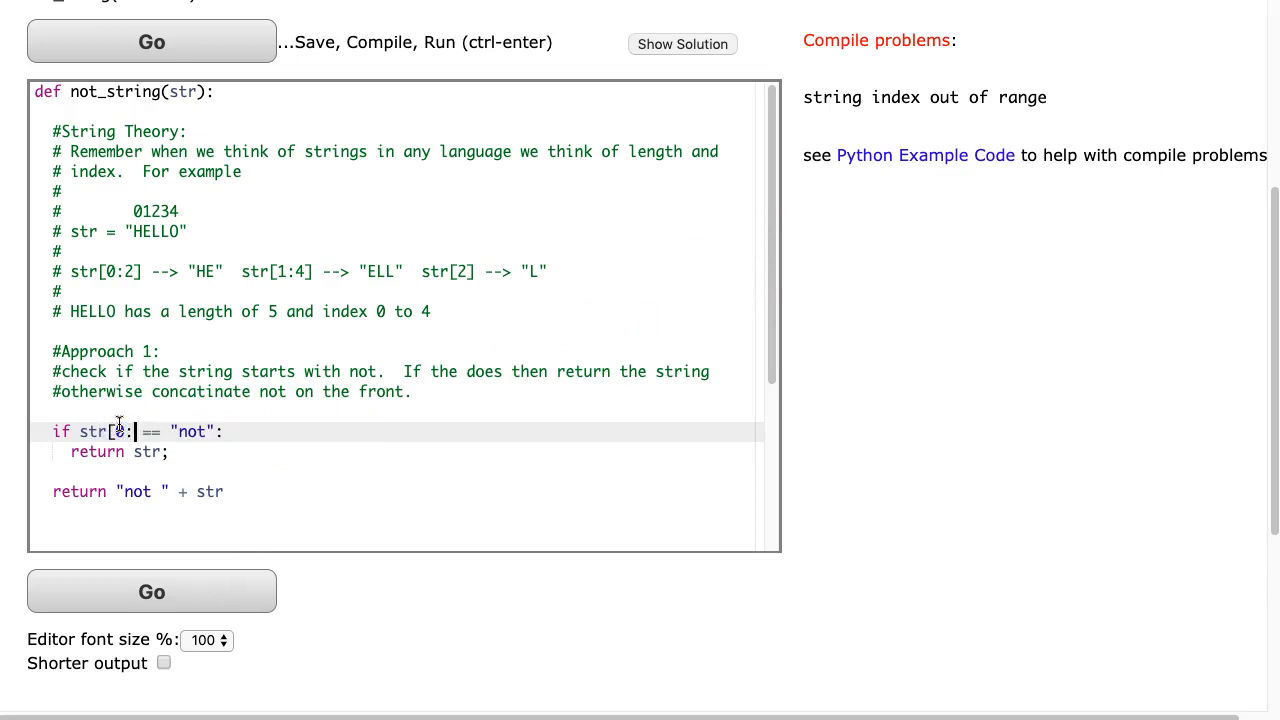
type("3]")
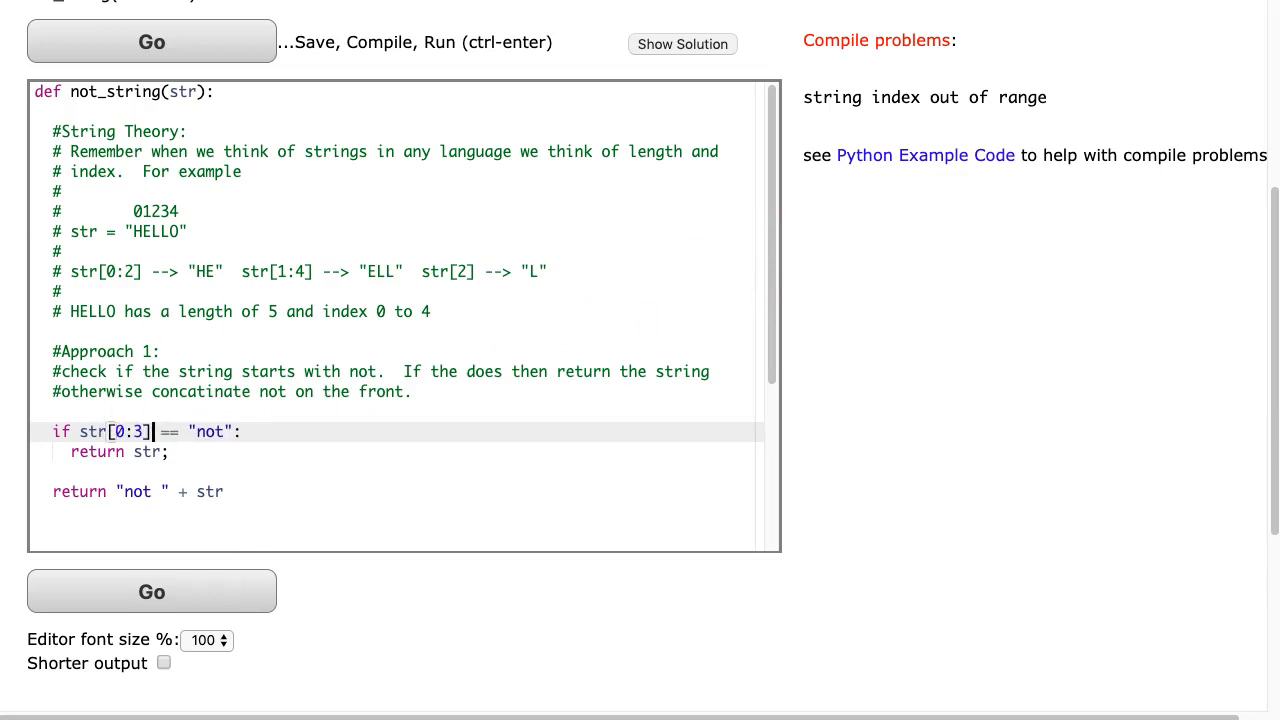
left_click(151, 41)
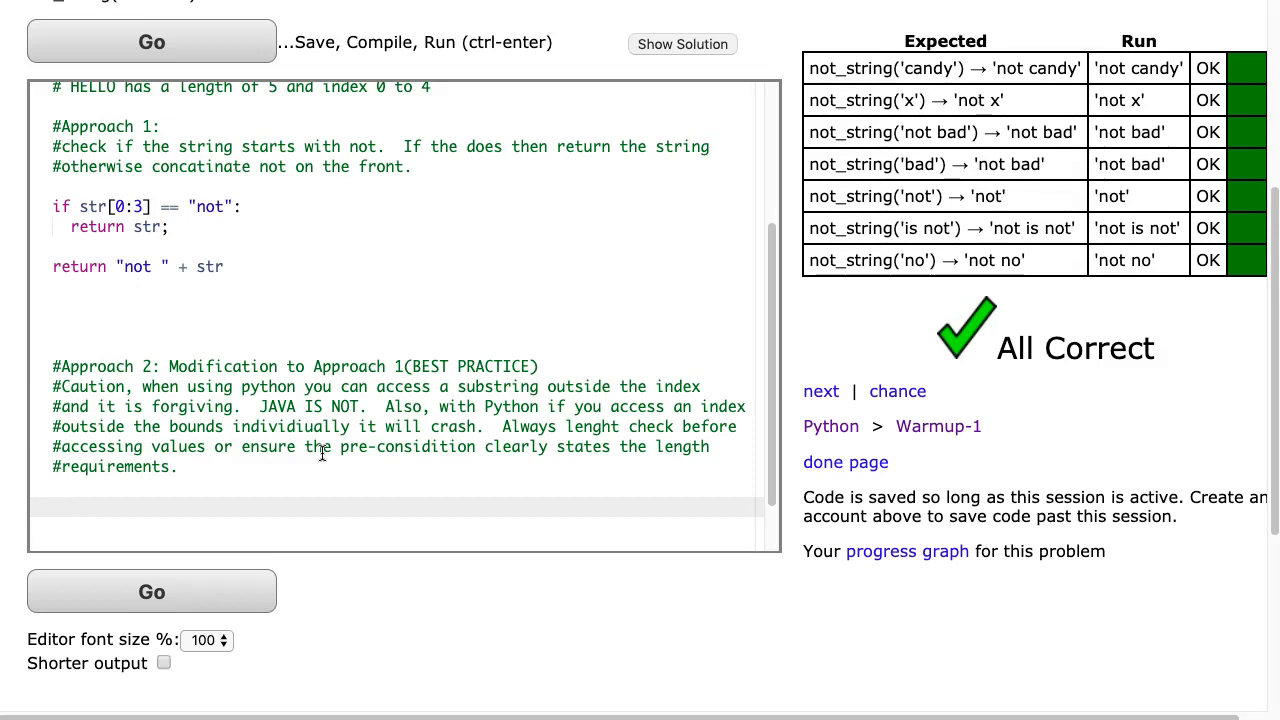
Type if len(str) >= 3 and str[0:3] == "not": and begin return str
type("if len")
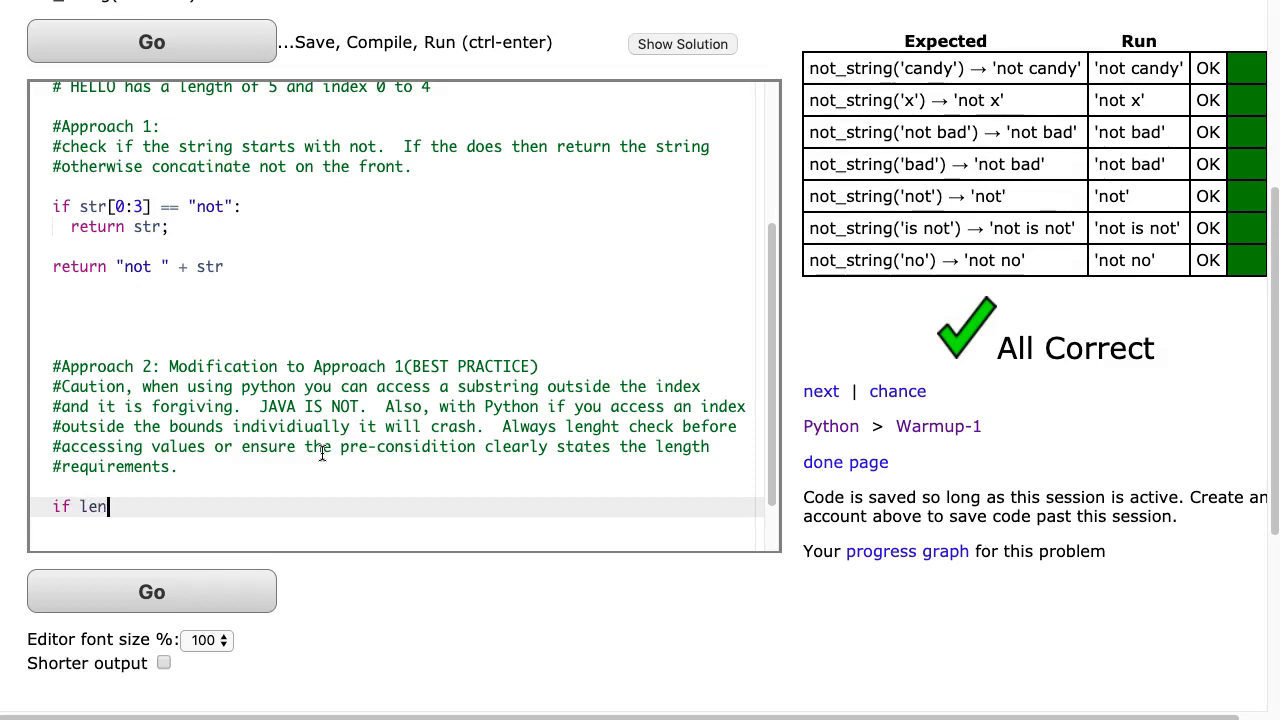
type("(")
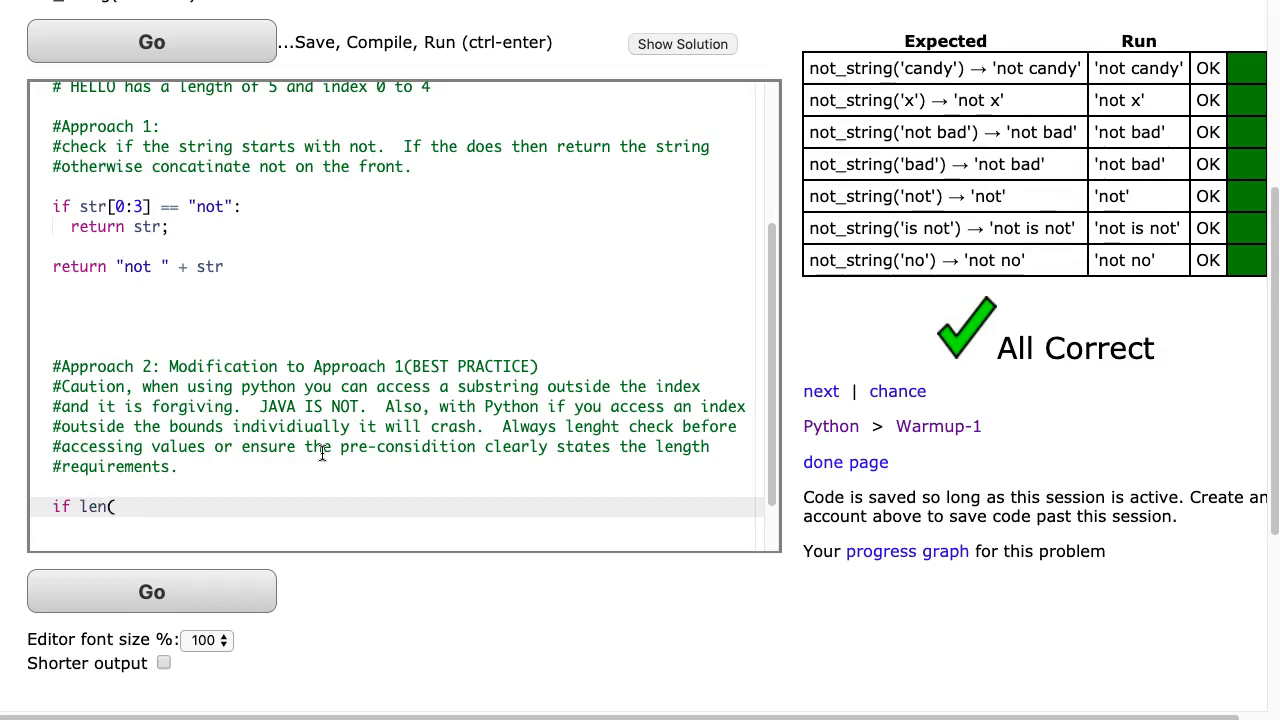
type("str) >= 3 and st")
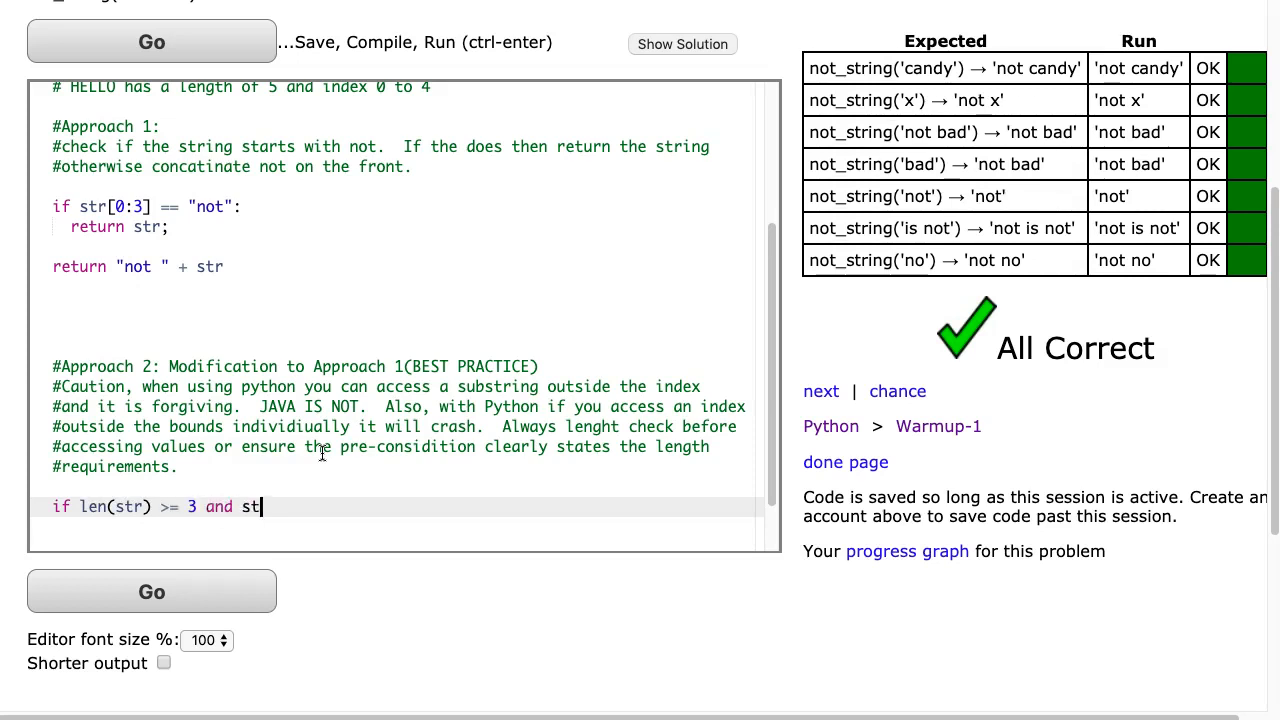
type("r[0:3")
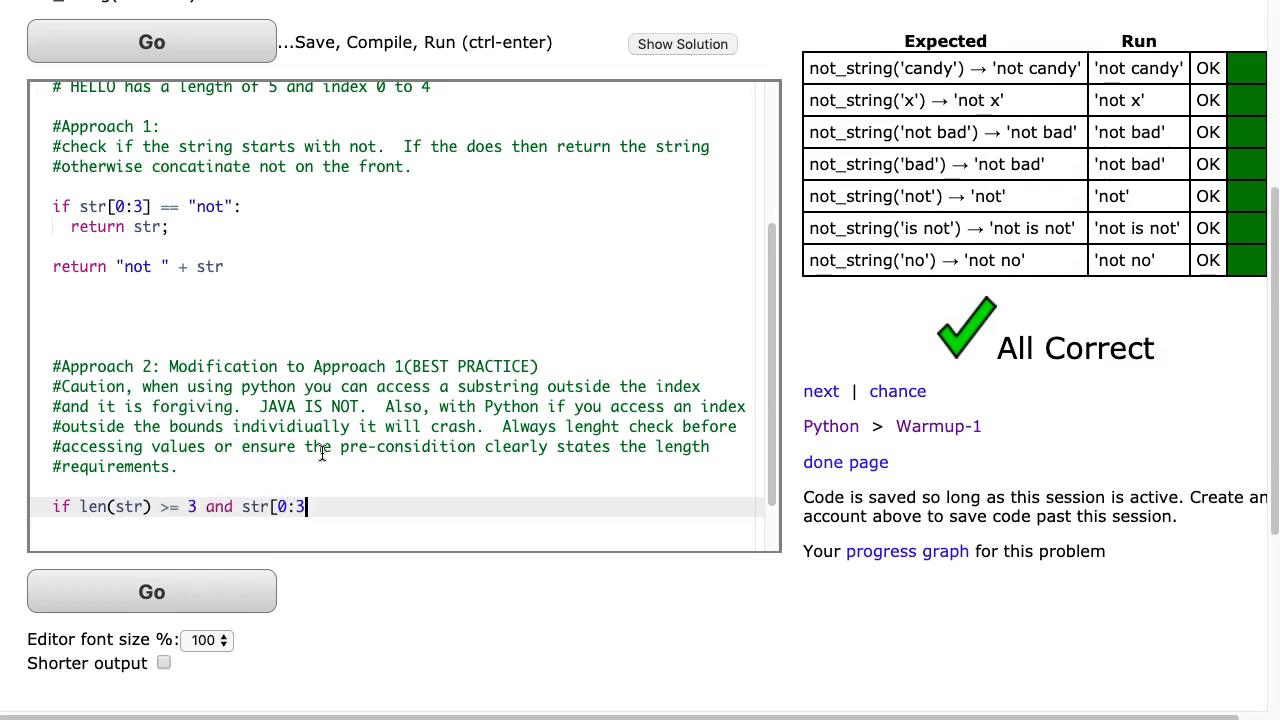
type("== \"n")
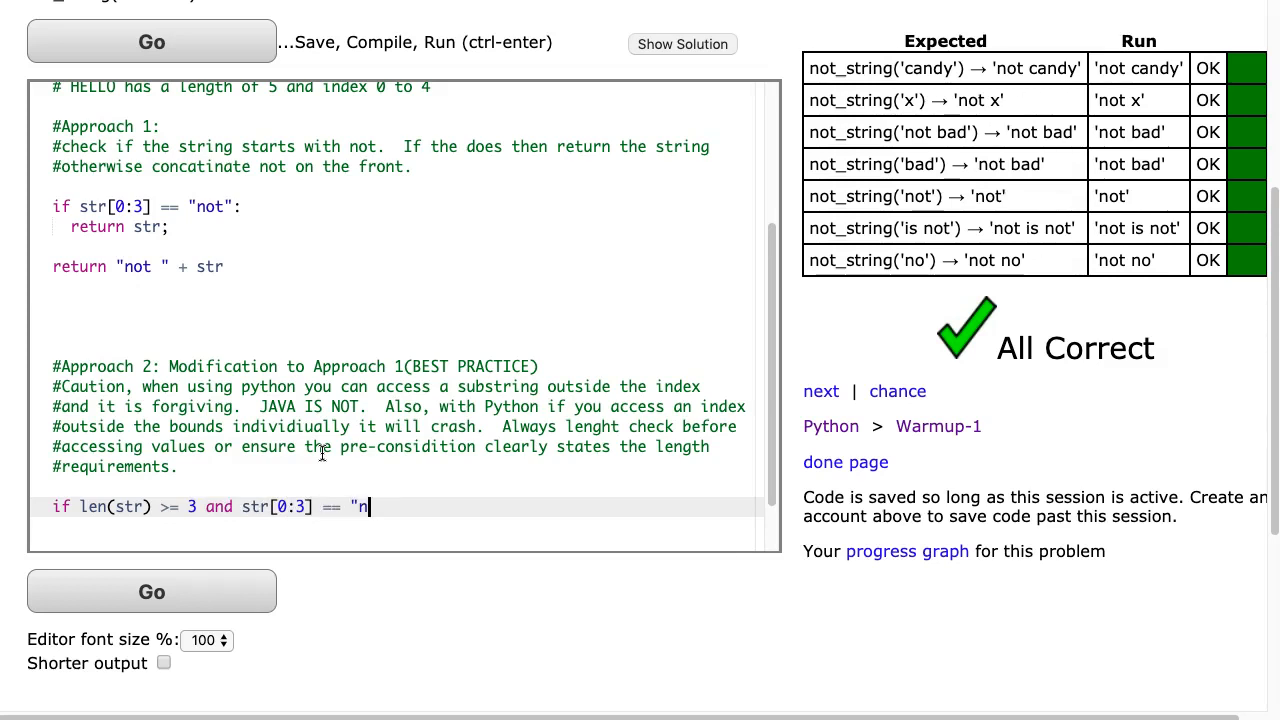
type("ot\":")
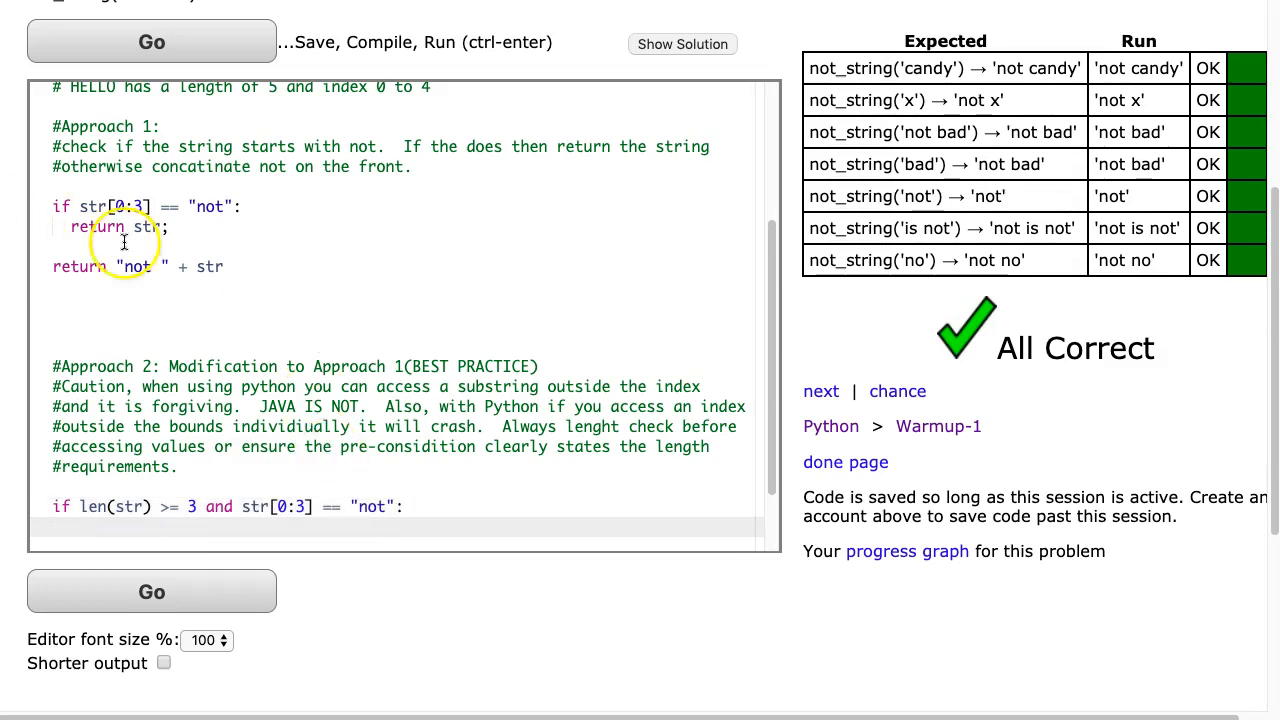
type("rety")
left_click(396, 186)
type("'''")
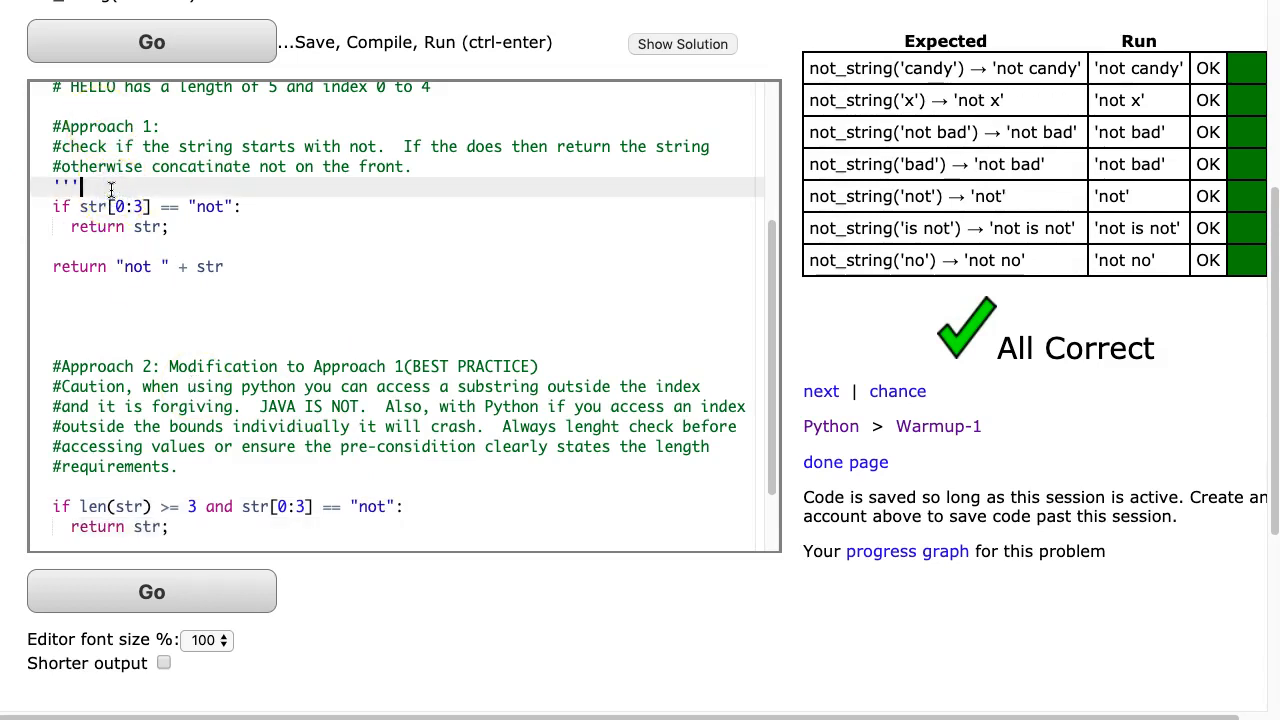
Close Approach 1 with #''', add return "not " + str, and highlight the len check
type("#'''")
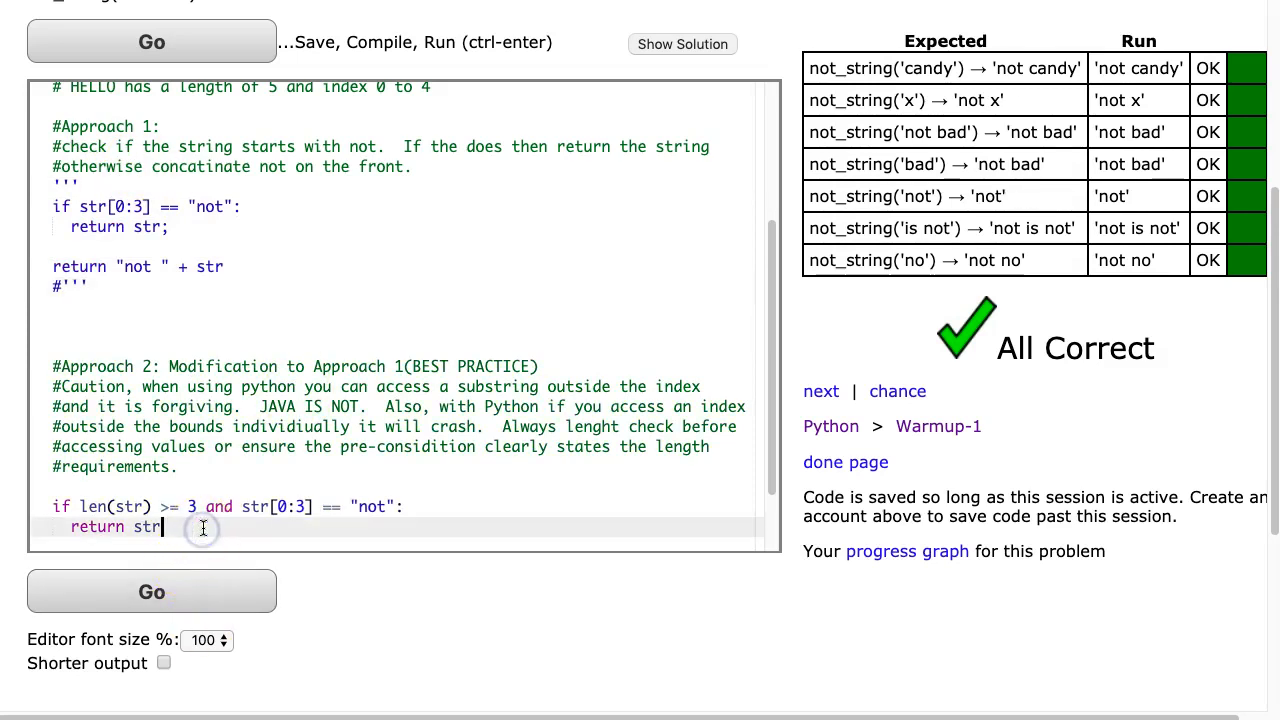
type("return \"not \" + str")
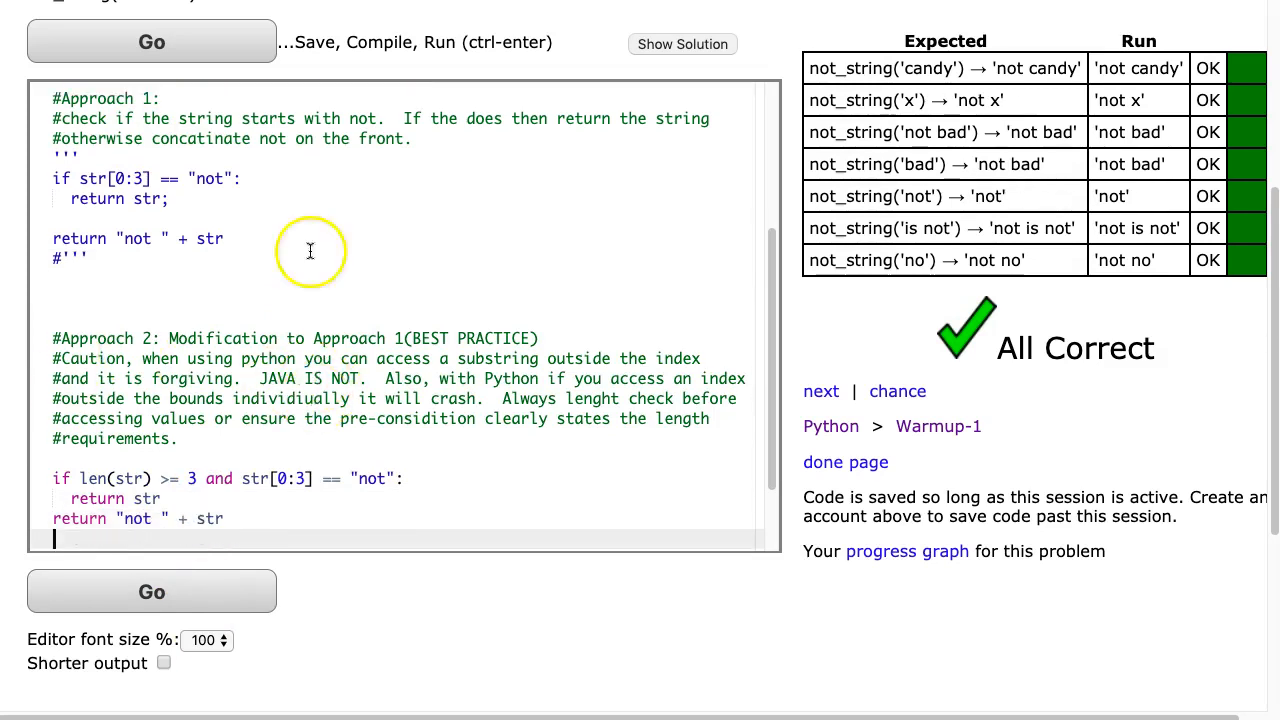
mouse_move(770, 470)
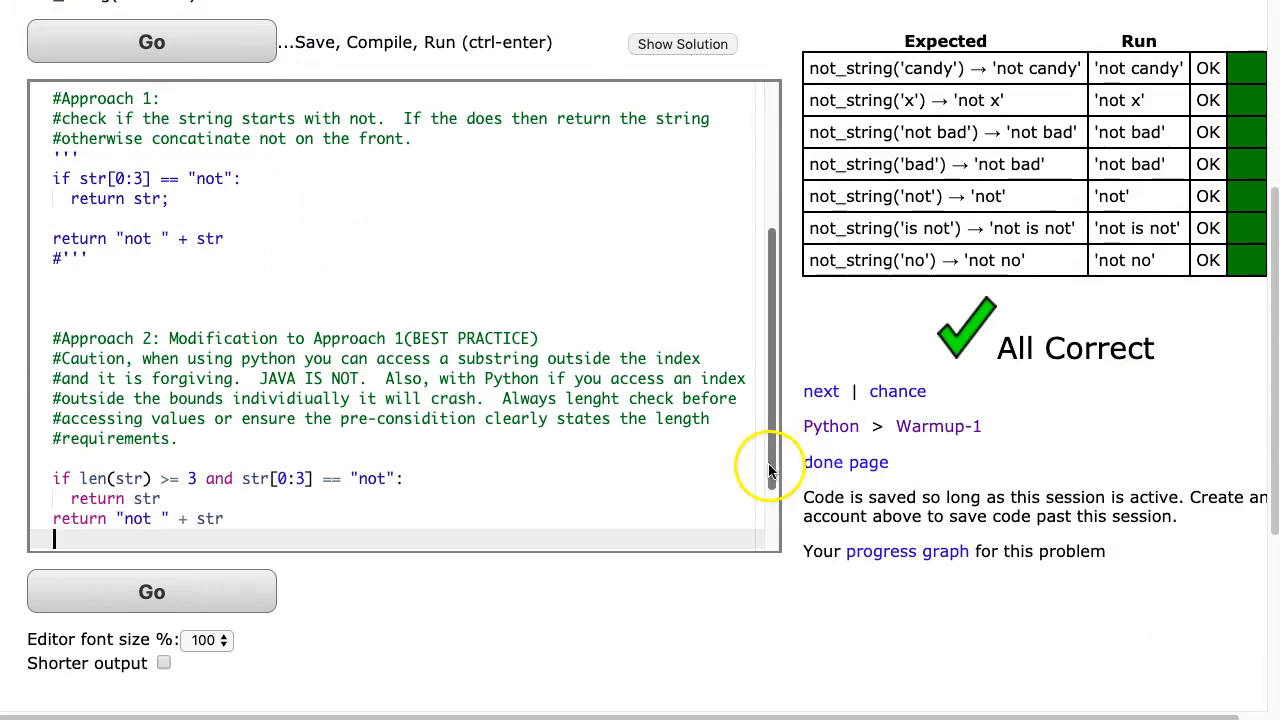
double_click(130, 478)
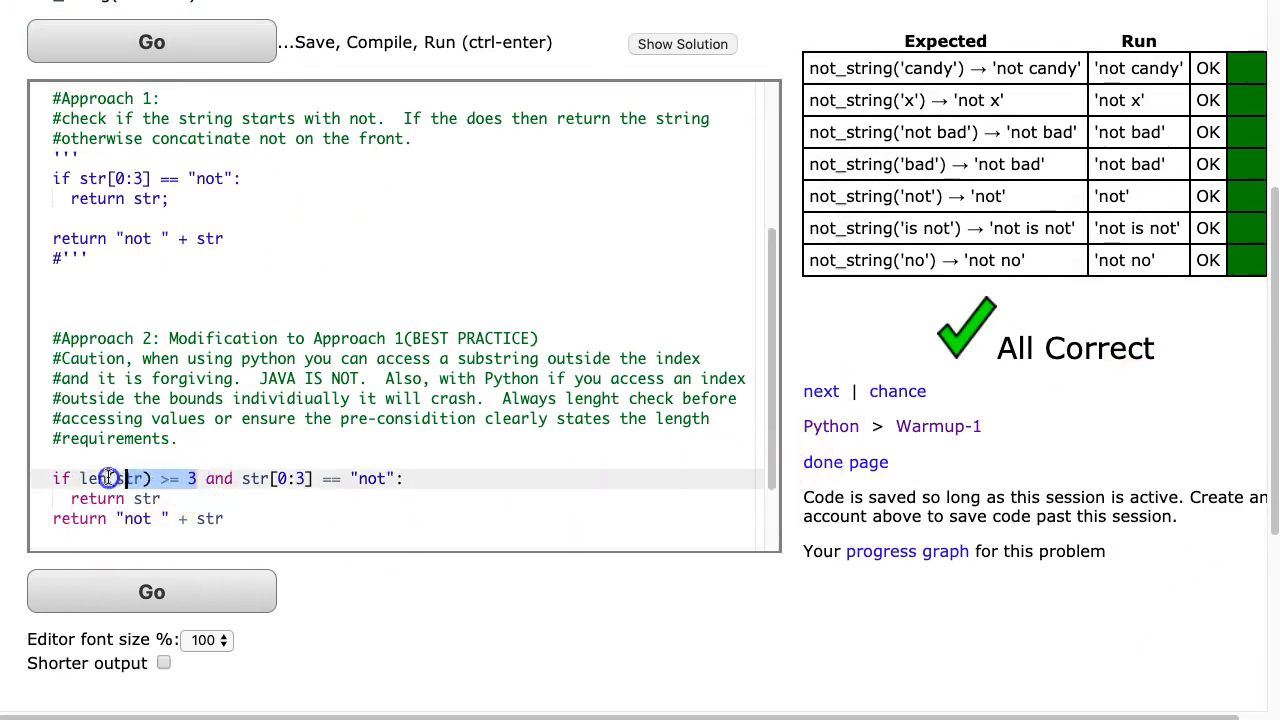